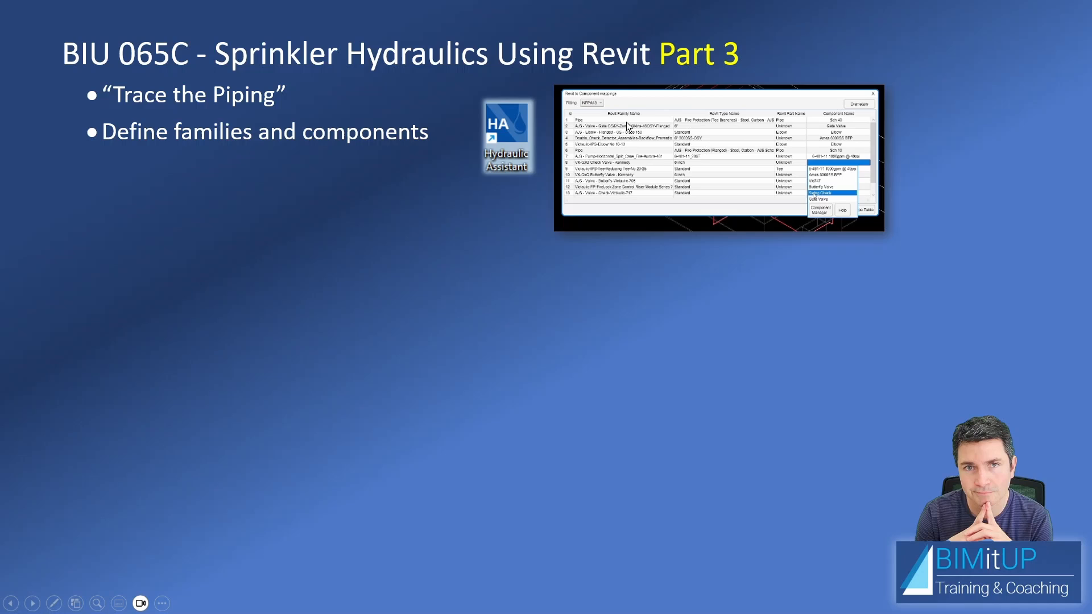
mouse_move(839, 134)
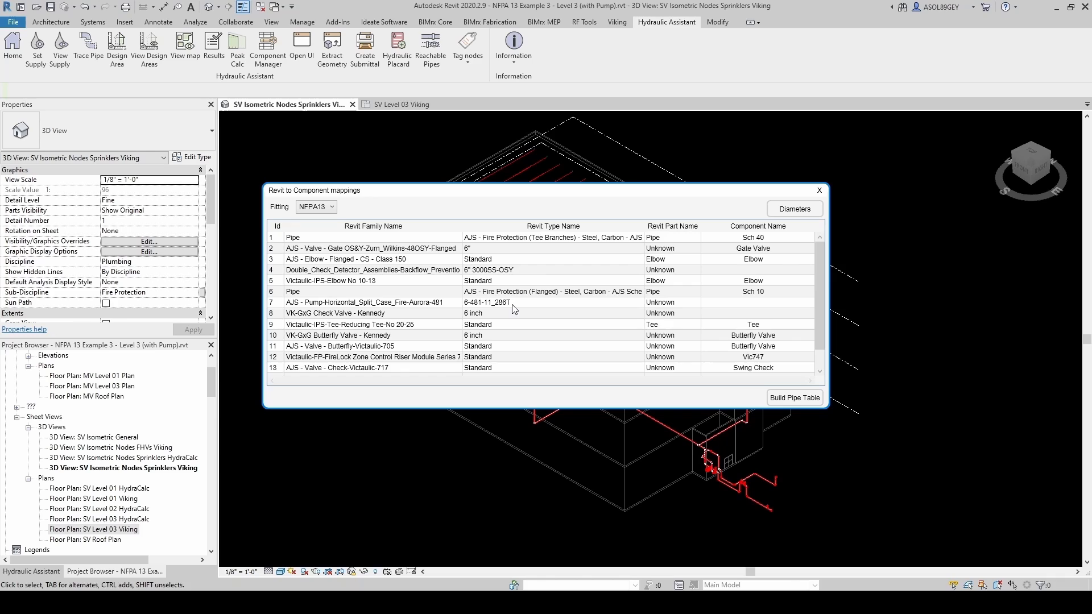
mouse_move(551, 285)
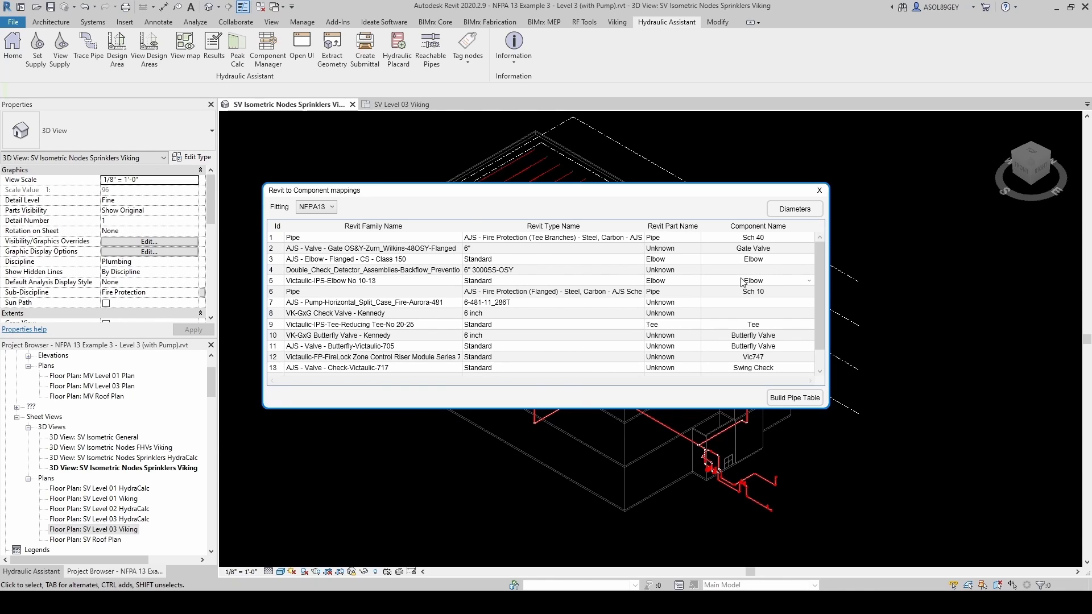
mouse_move(750, 262)
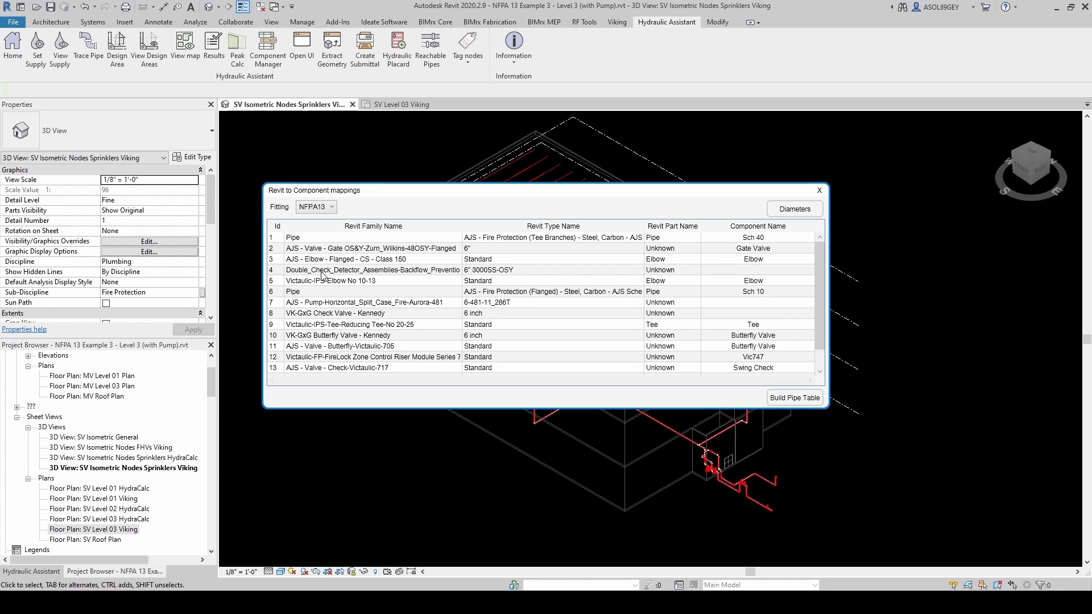
mouse_move(625, 275)
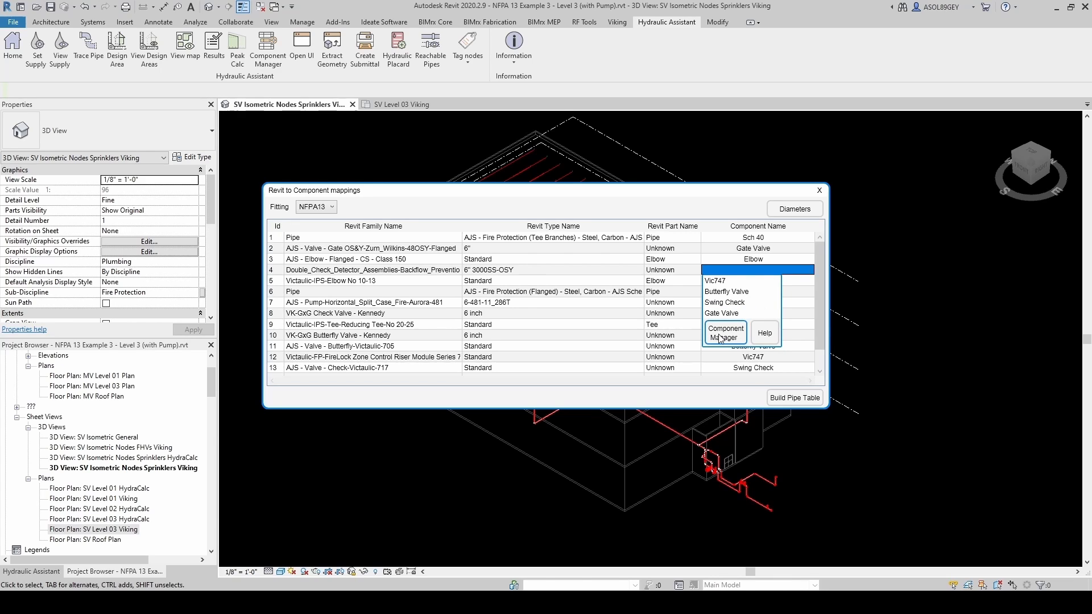
Step: Assign the Ames 3000SS BFP backflow preventer to the double check detector row from Component Manager
left_click(724, 334)
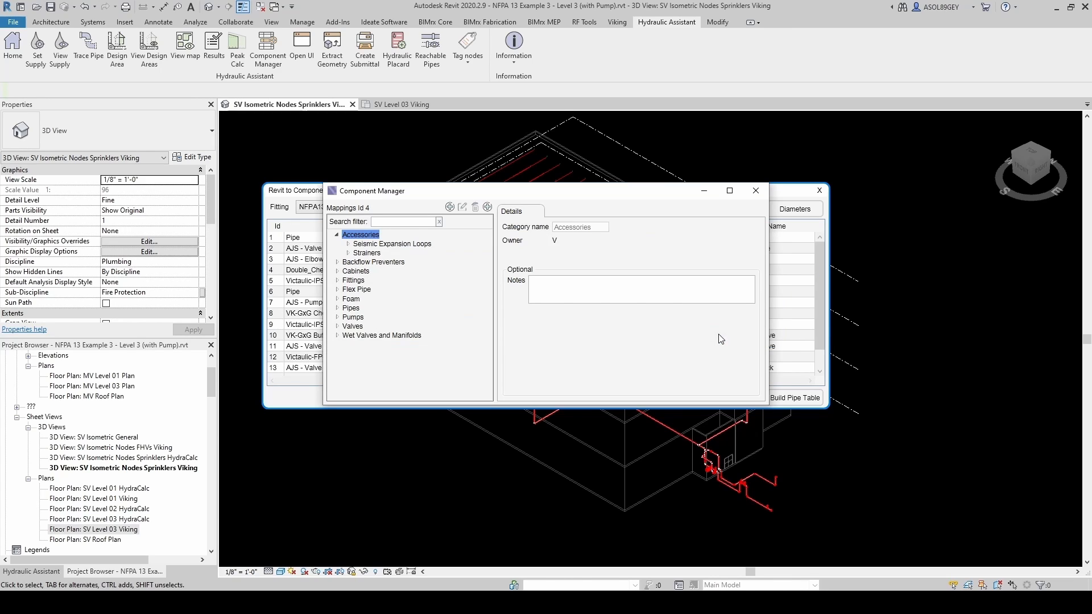
left_click(337, 262)
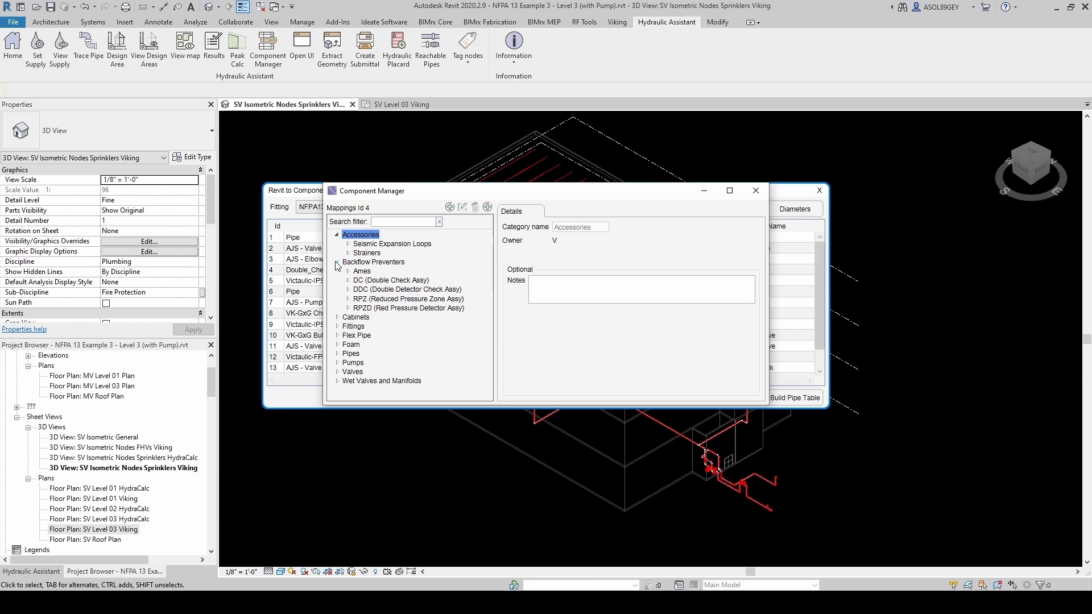
left_click(349, 271)
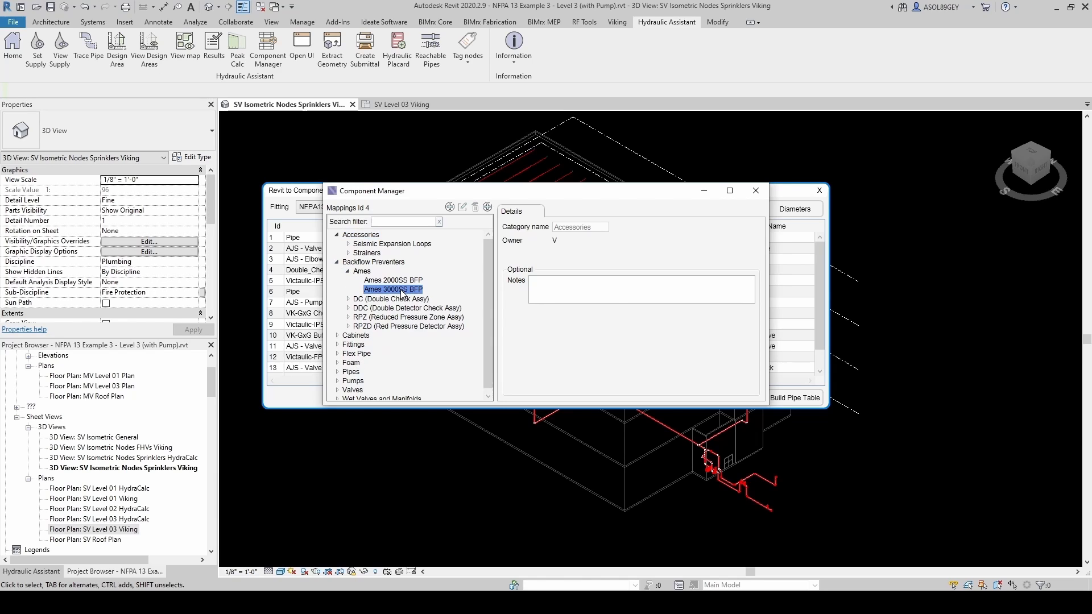
right_click(394, 289)
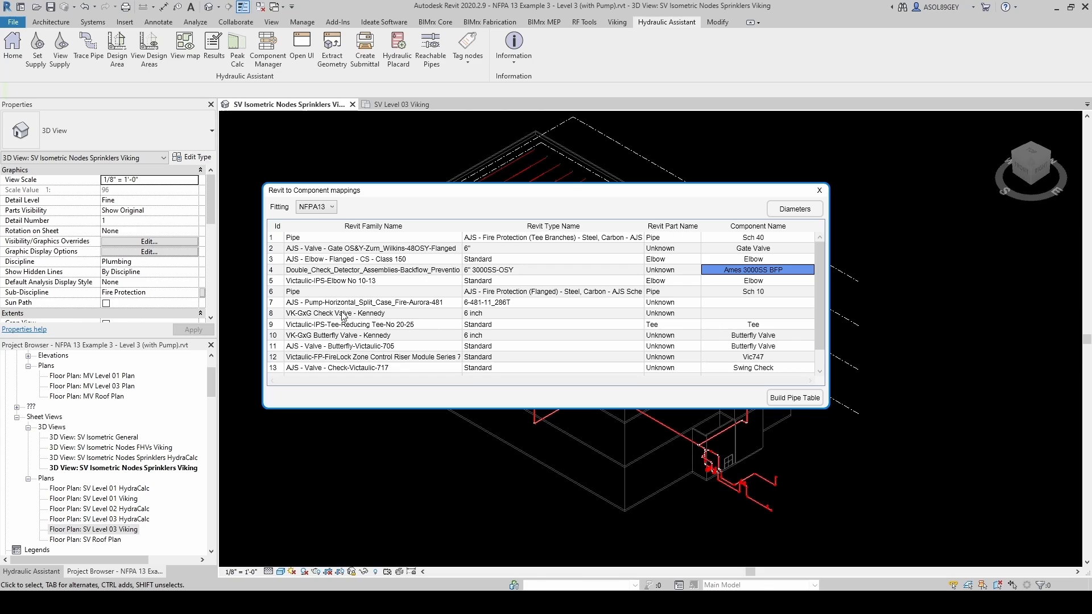
left_click(757, 302)
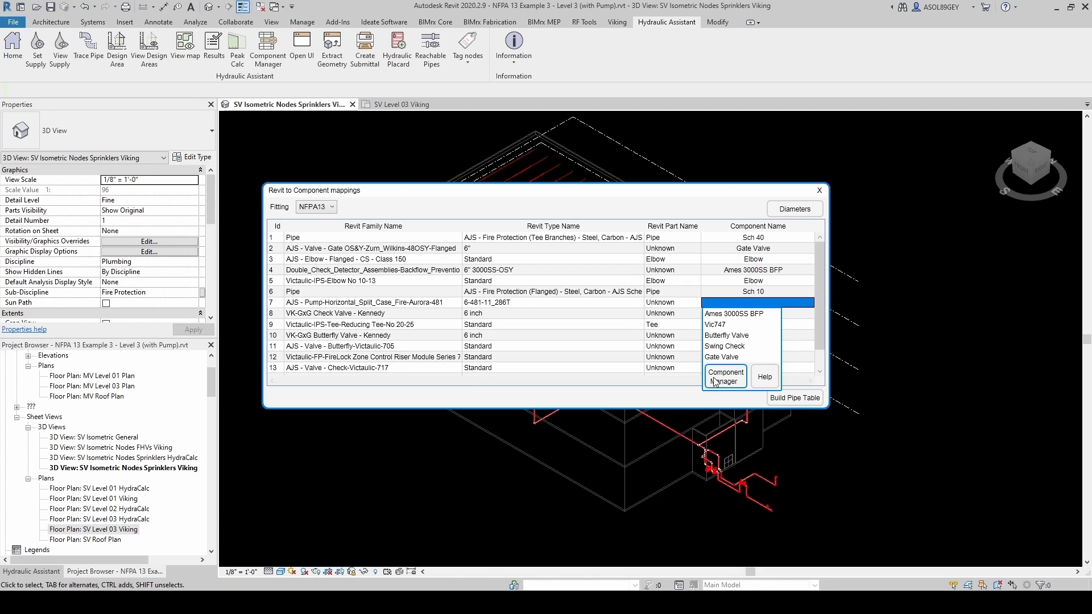
left_click(723, 375)
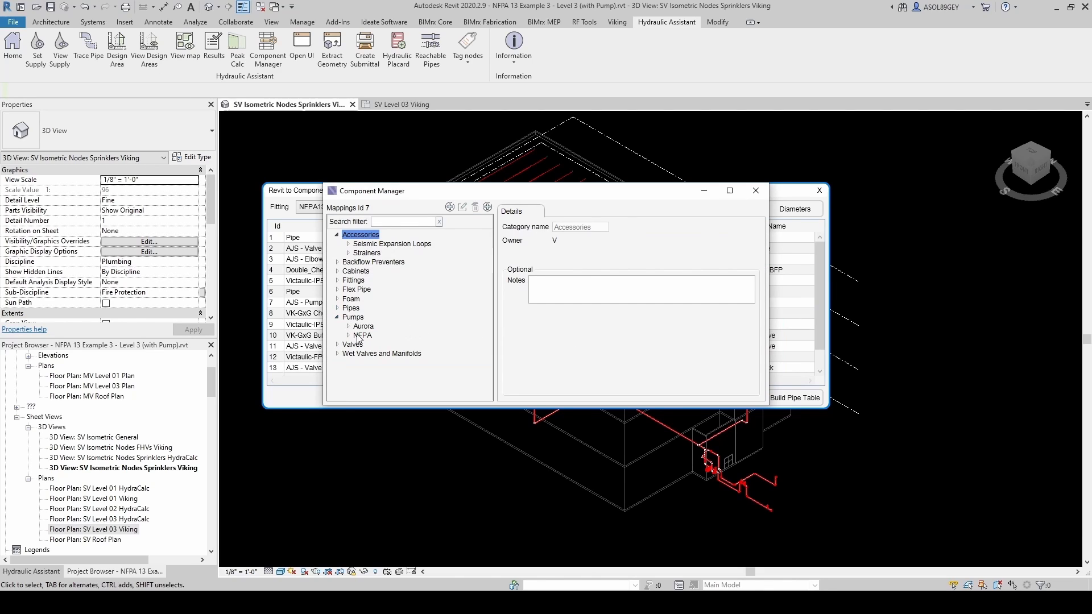
right_click(382, 334)
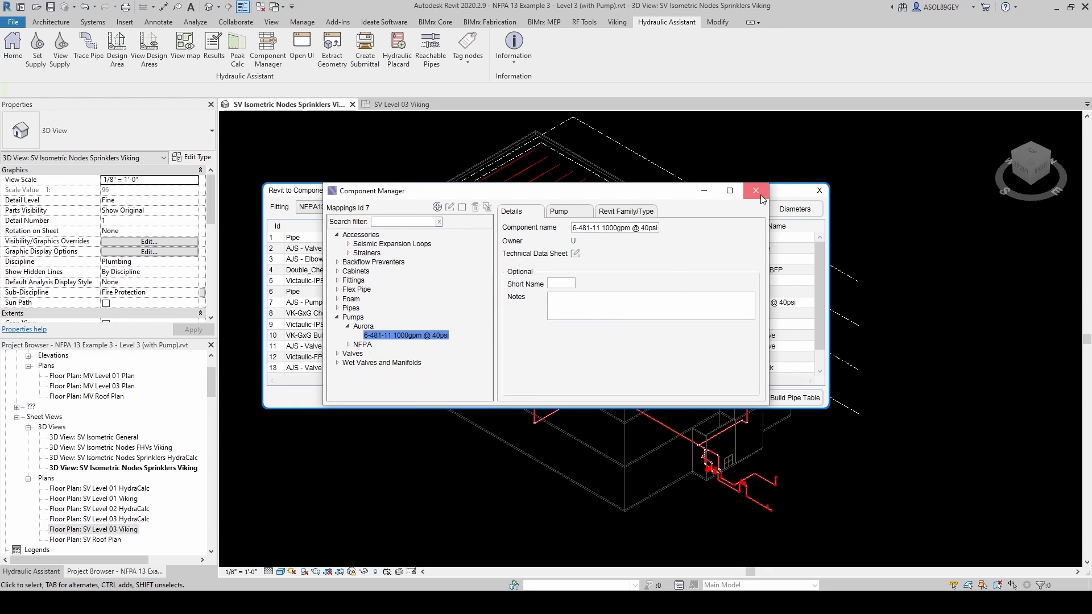
left_click(755, 191)
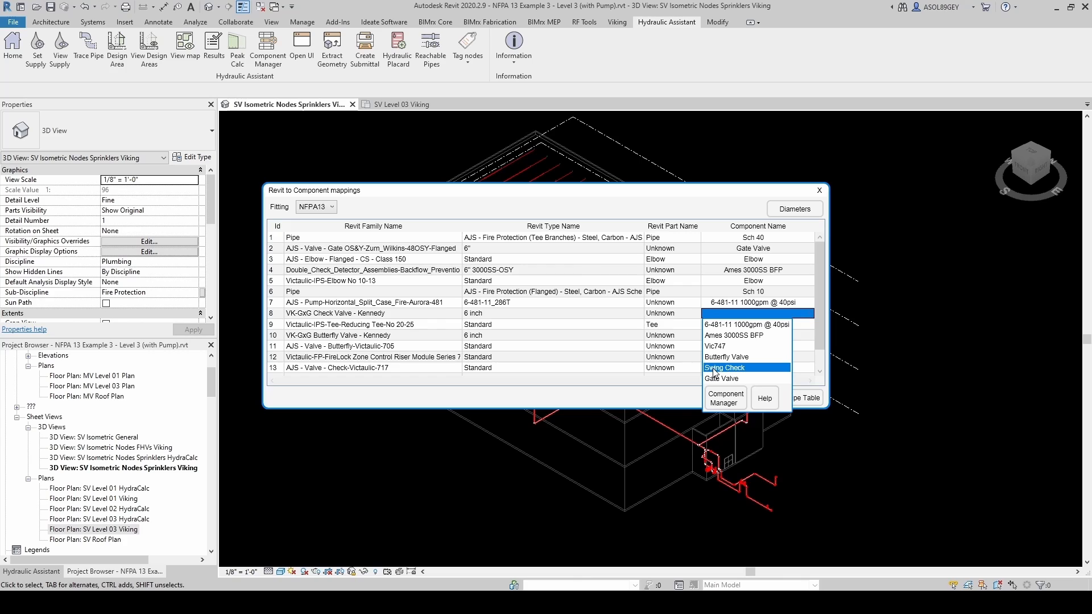
Step: Map the check valve to Swing Check, reducing tee to Tee, elbow to Elbow, and build the pipe table
left_click(725, 368)
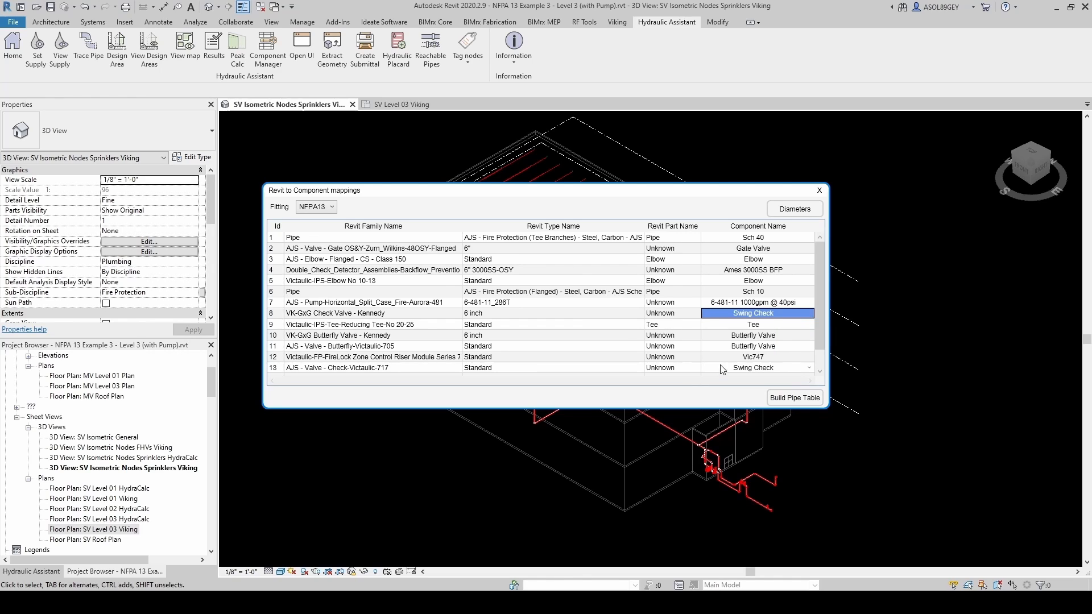
scroll("down", 3)
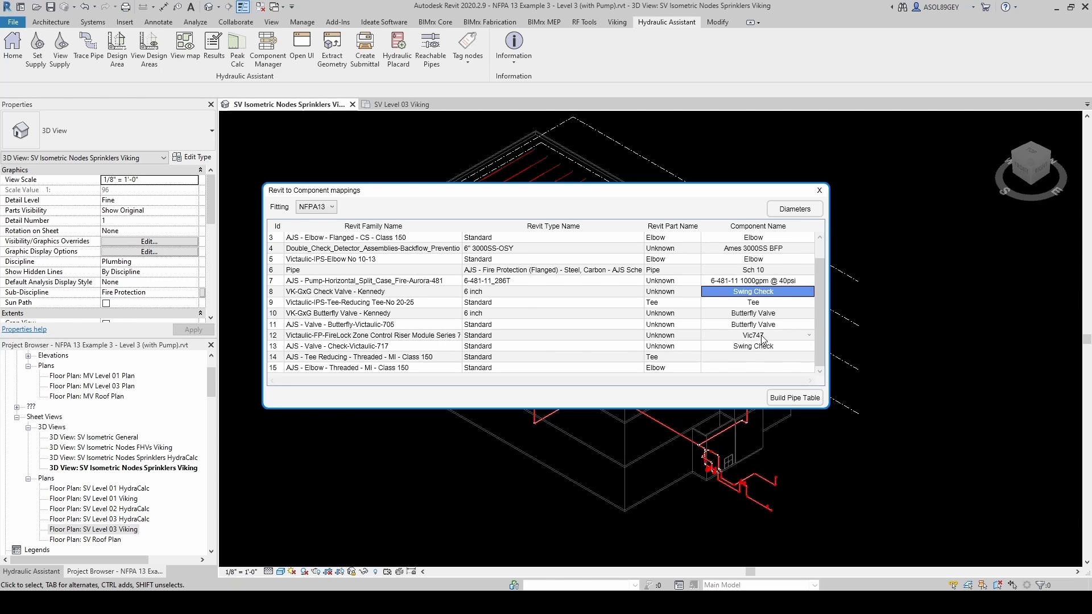
left_click(758, 334)
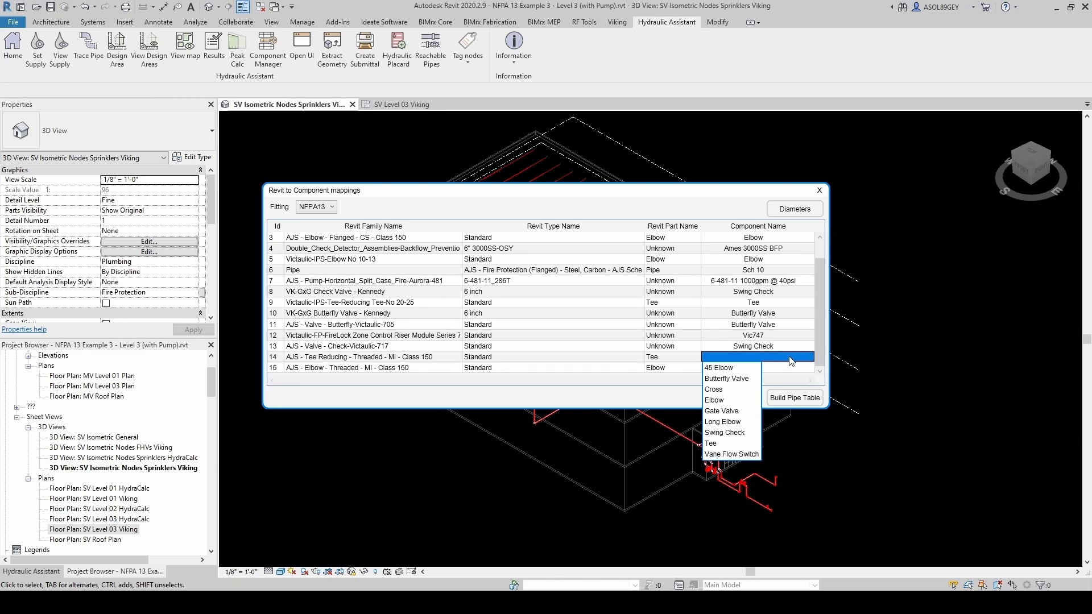
left_click(710, 443)
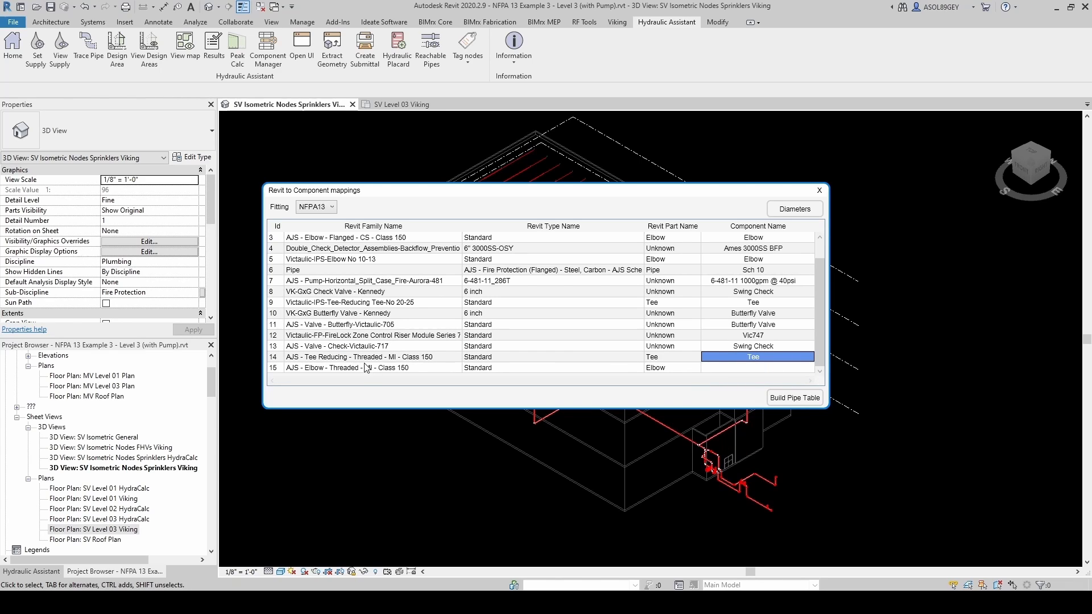
left_click(755, 368)
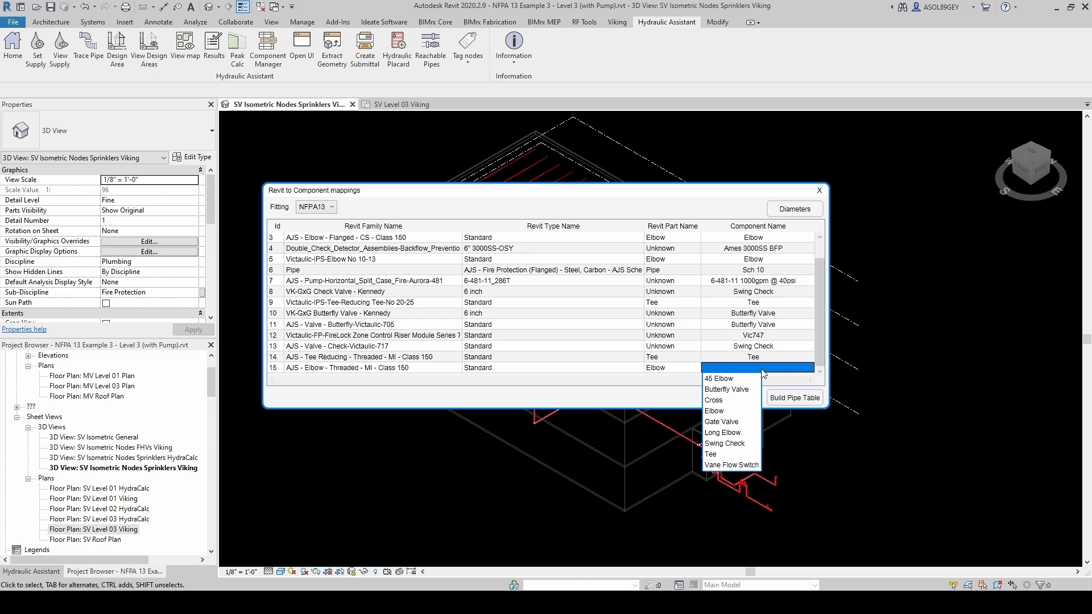
left_click(713, 411)
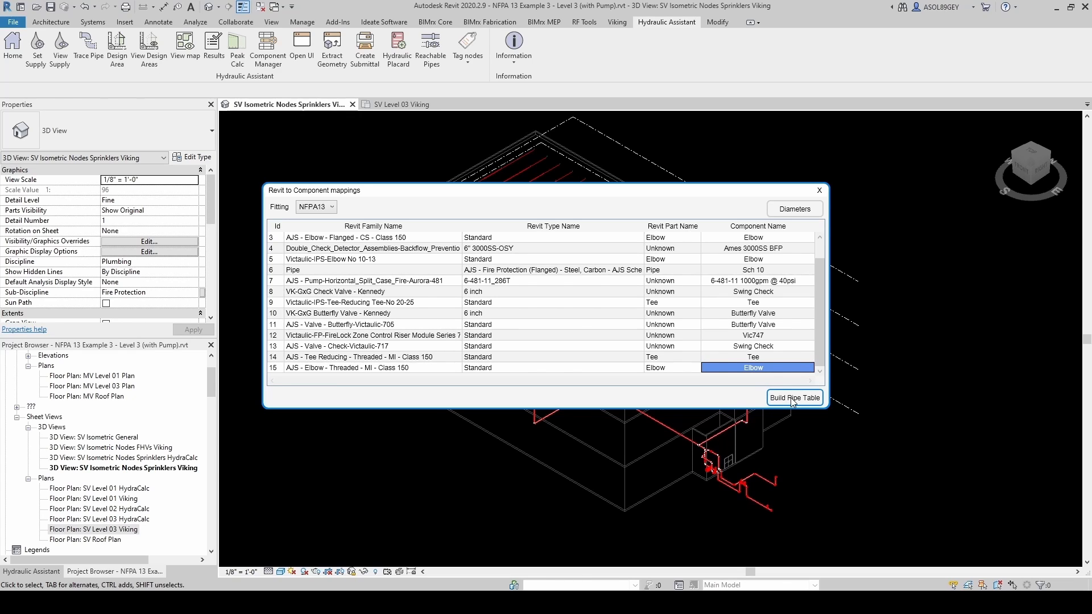
left_click(794, 398)
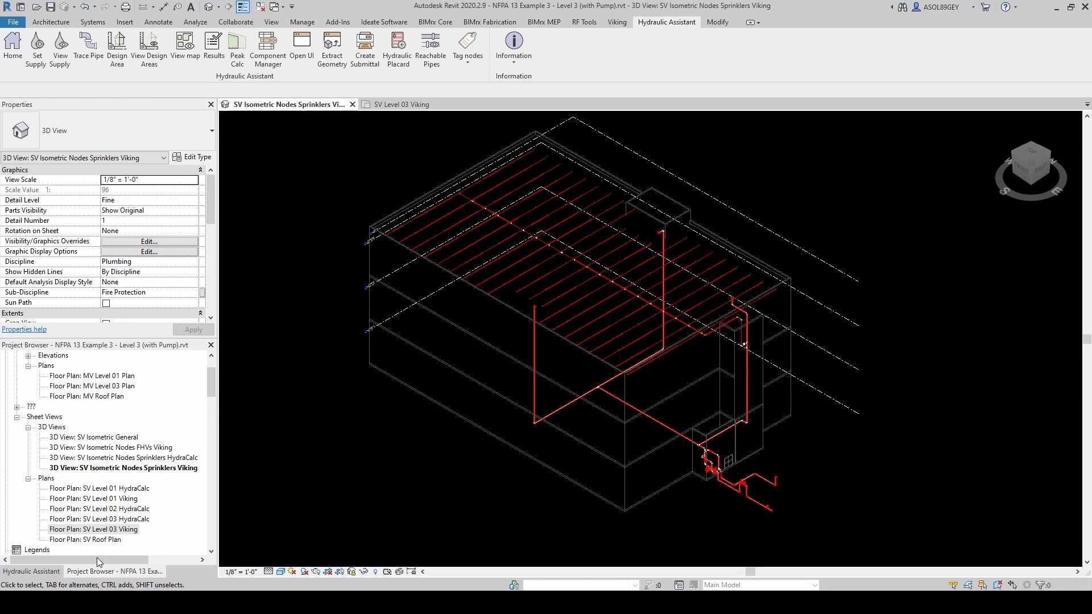
Step: Run Peak Calc for DA1, see the Ames 3000SS BFP duplicate-points error, and go to Component Manager
left_click(32, 571)
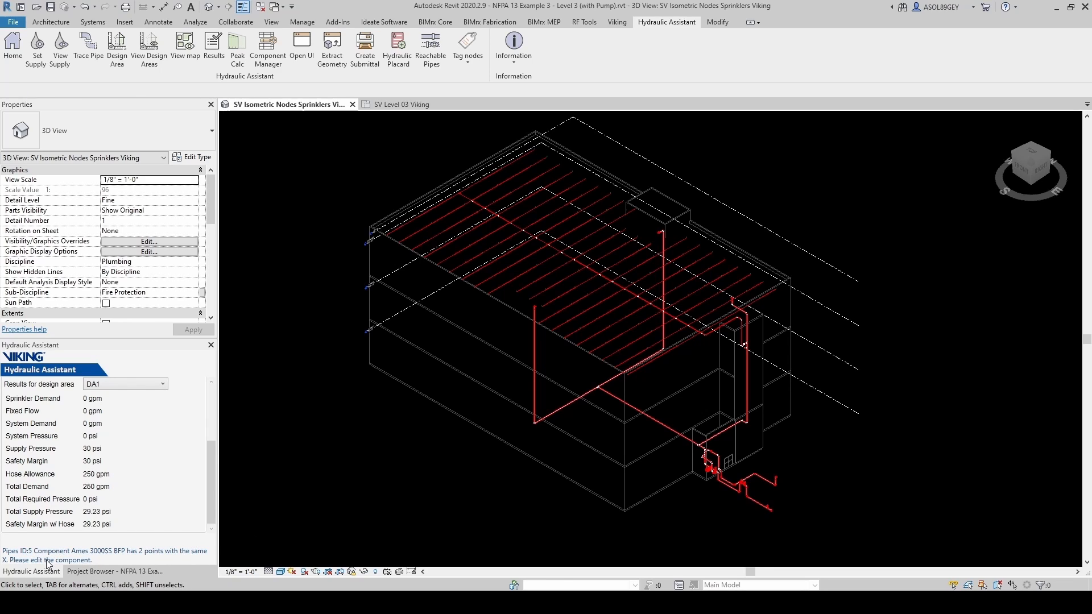
mouse_move(110, 561)
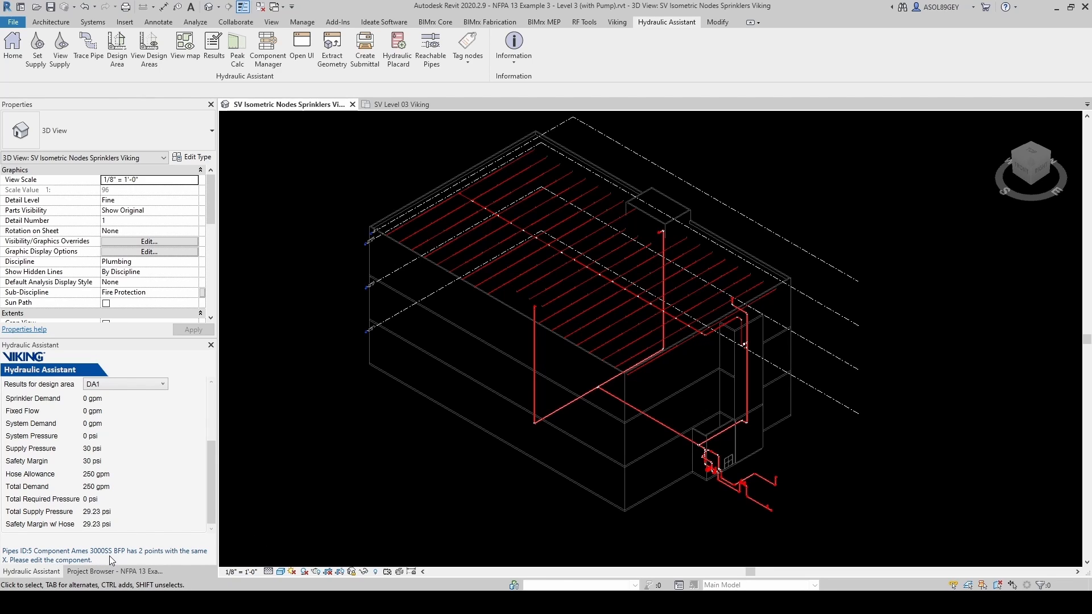
mouse_move(198, 559)
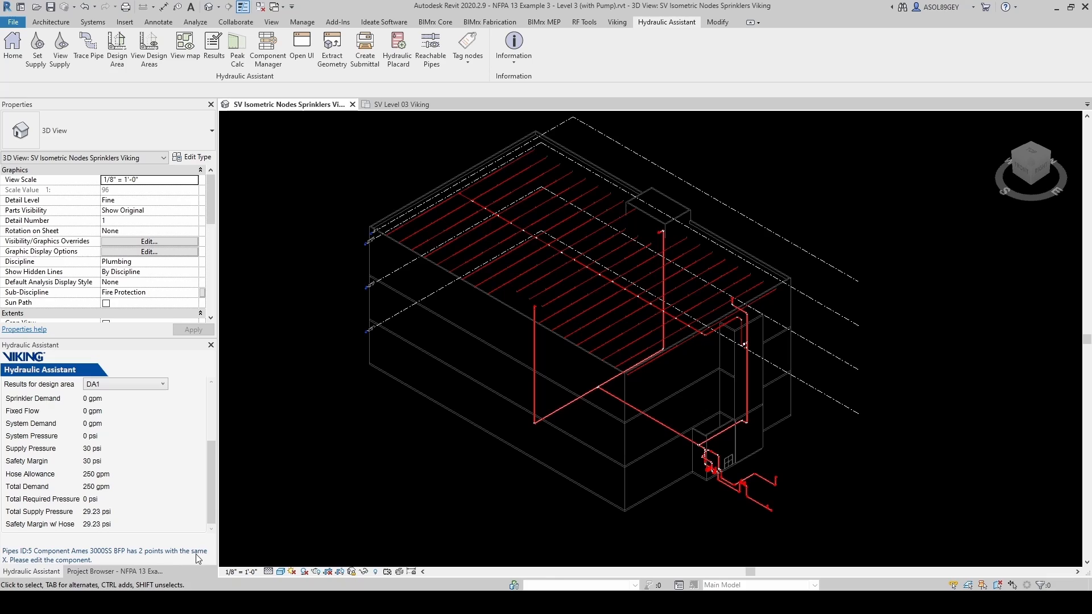
mouse_move(83, 565)
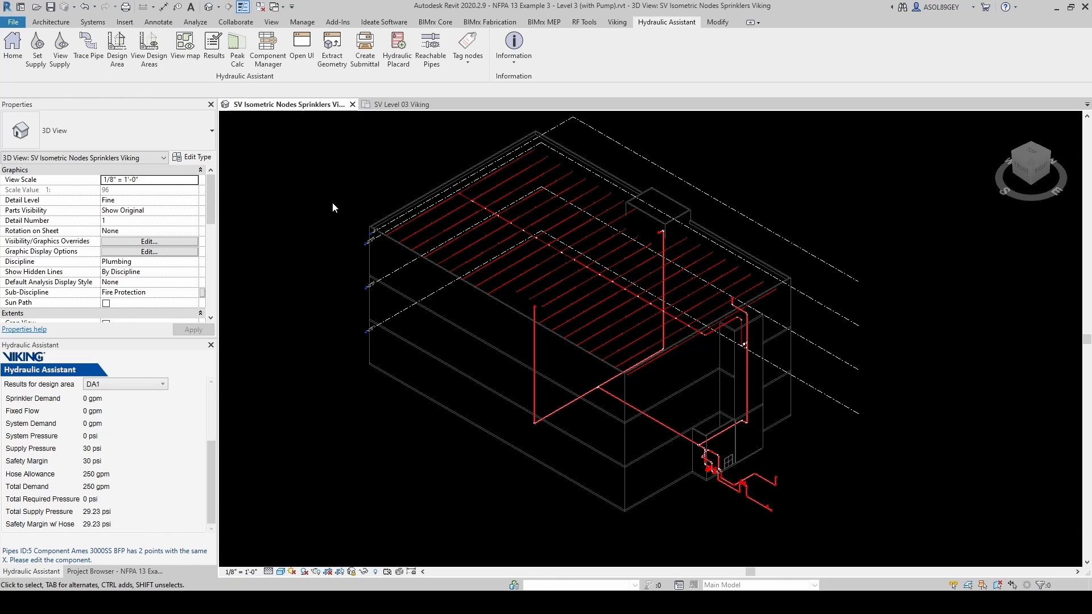
left_click(267, 49)
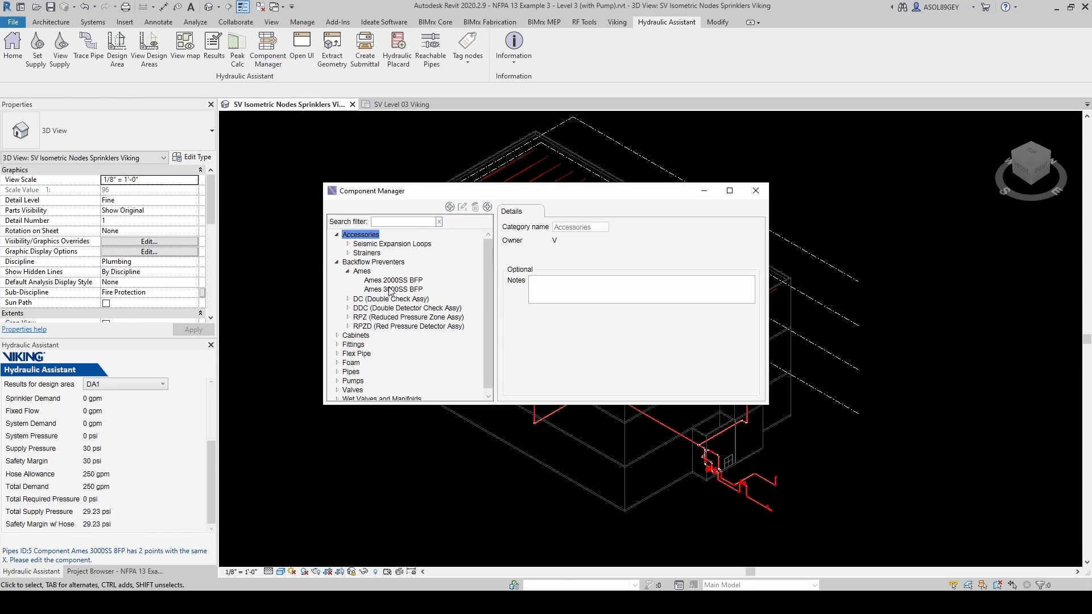
Step: View the 6-inch pressure-loss curve points of the Ames 3000SS BFP, then close Component Manager
left_click(393, 288)
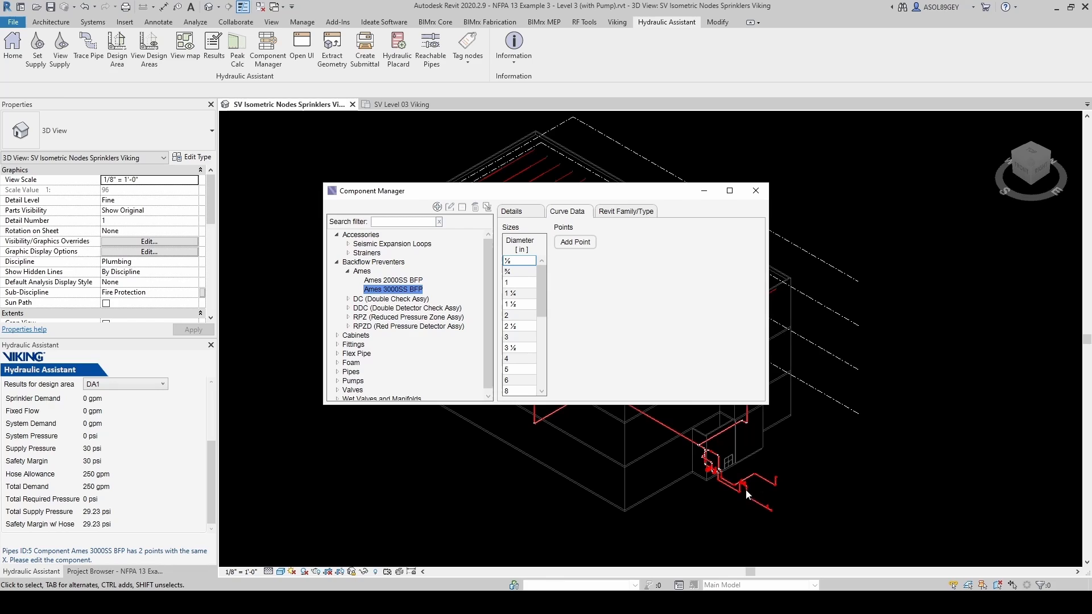
scroll("down", 3)
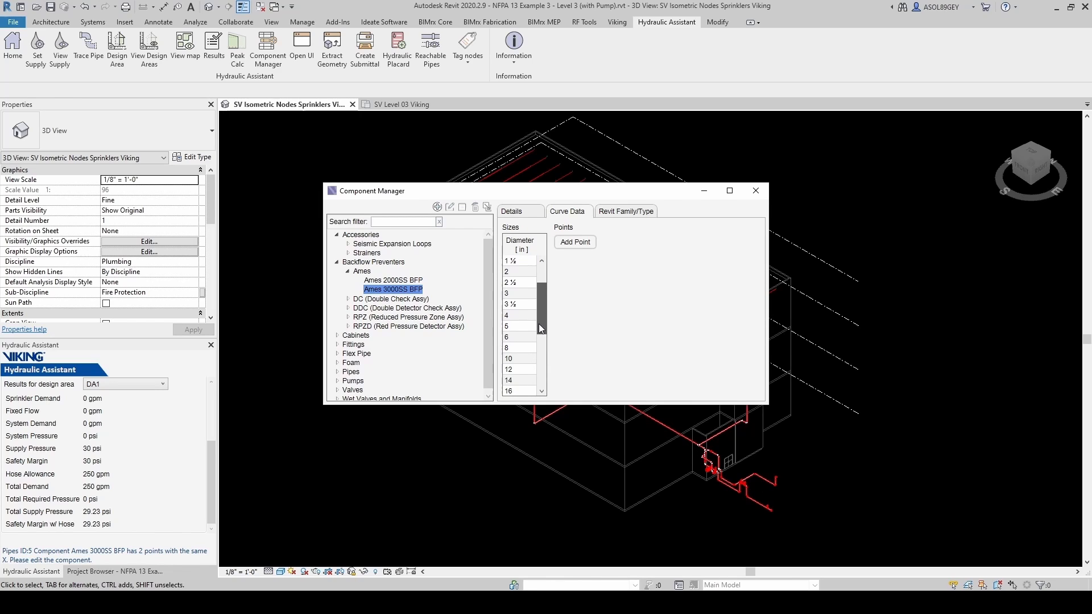
left_click(507, 336)
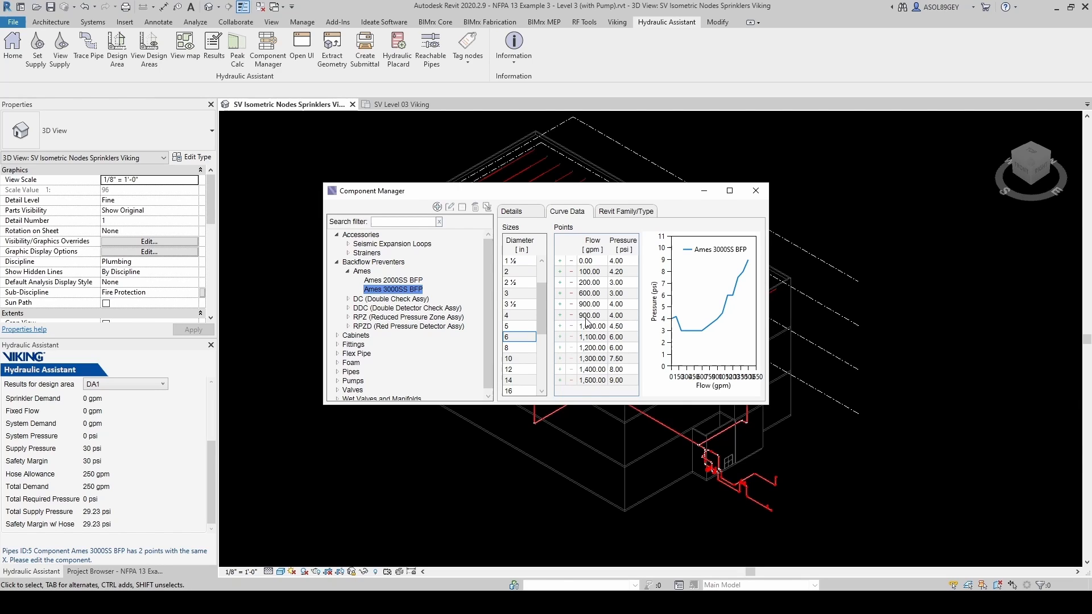
mouse_move(588, 321)
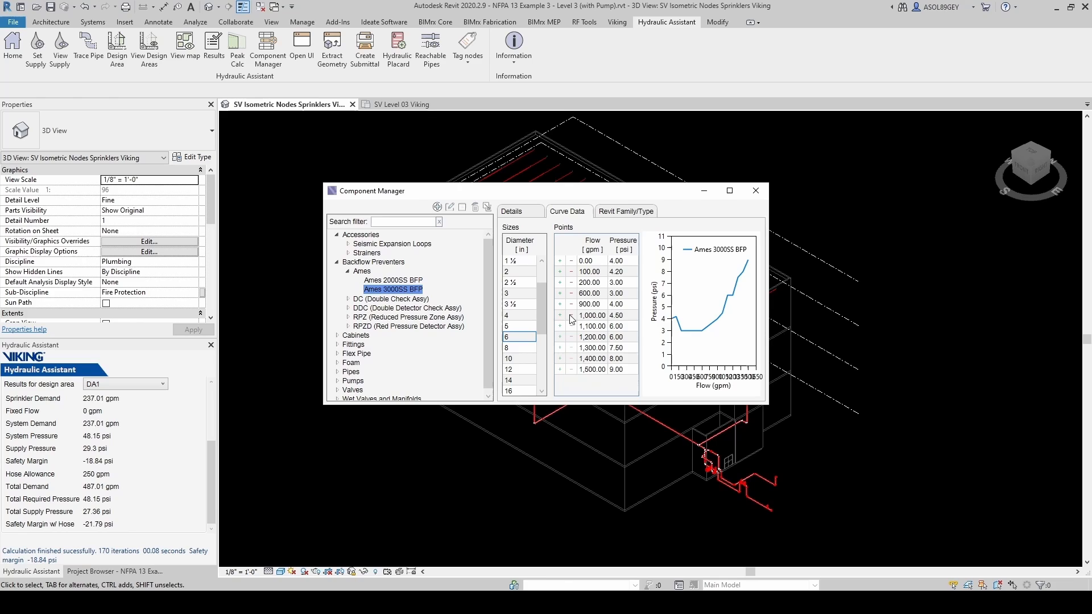
left_click(755, 190)
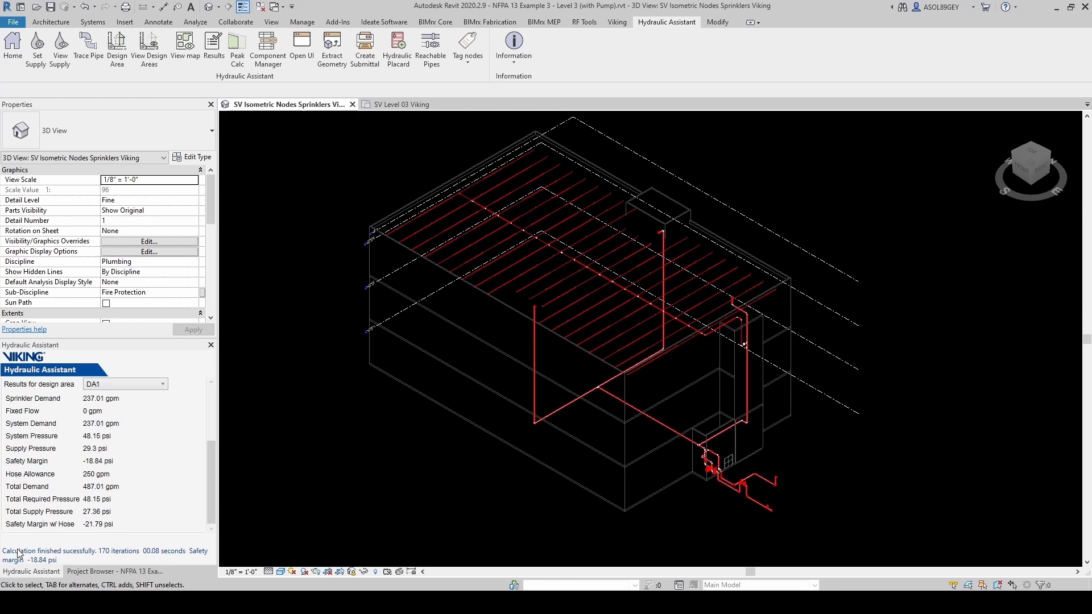
mouse_move(274, 406)
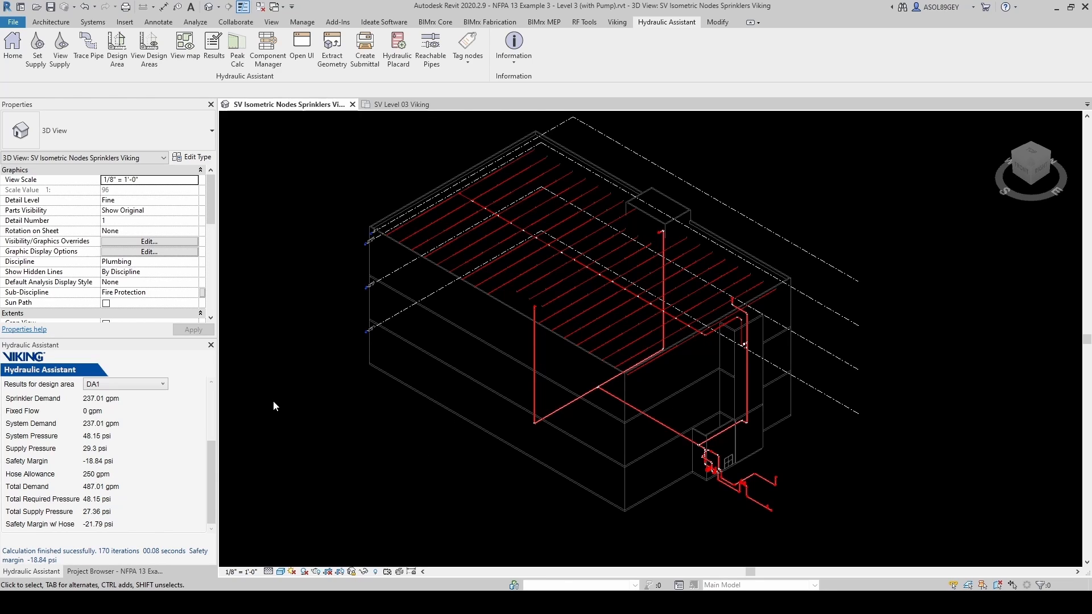
mouse_move(309, 170)
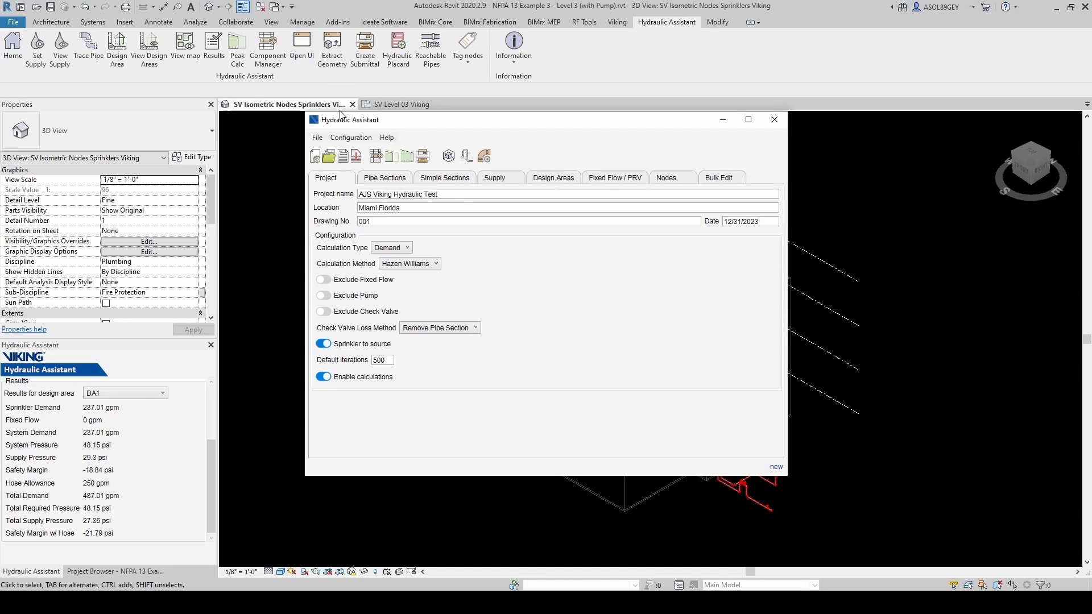
mouse_move(372, 232)
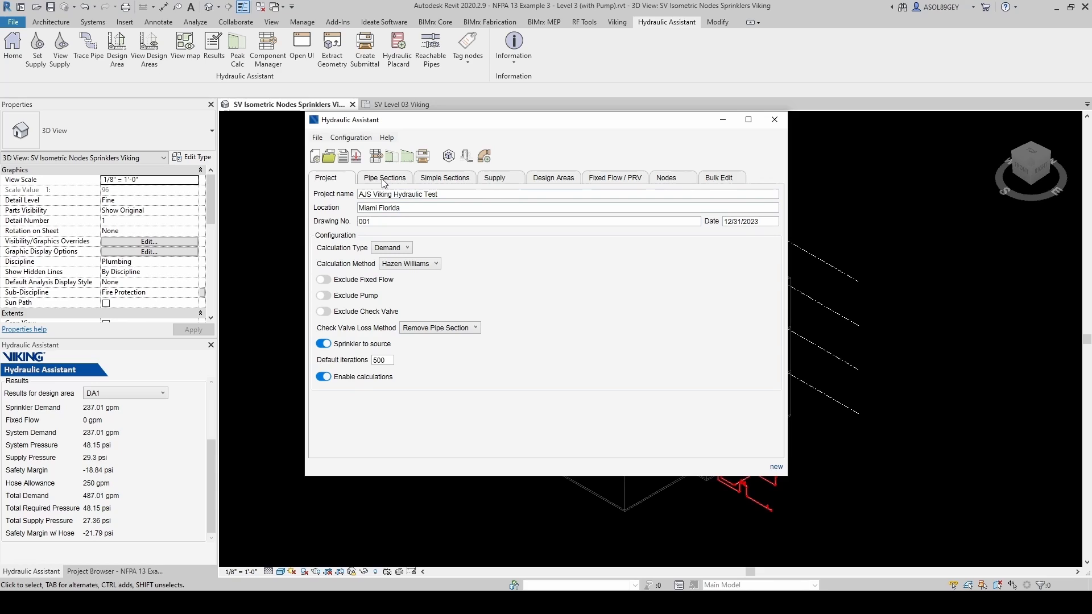
Step: Review the Pipe Sections results table, then the Simple Sections summary in the Hydraulic Assistant window
left_click(384, 177)
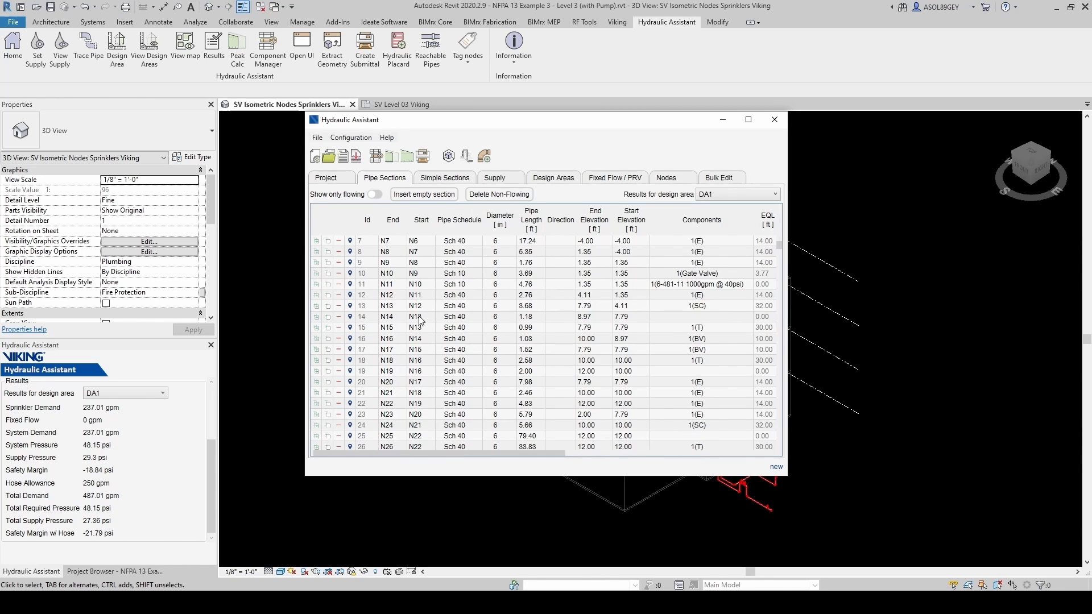
scroll("down", 3)
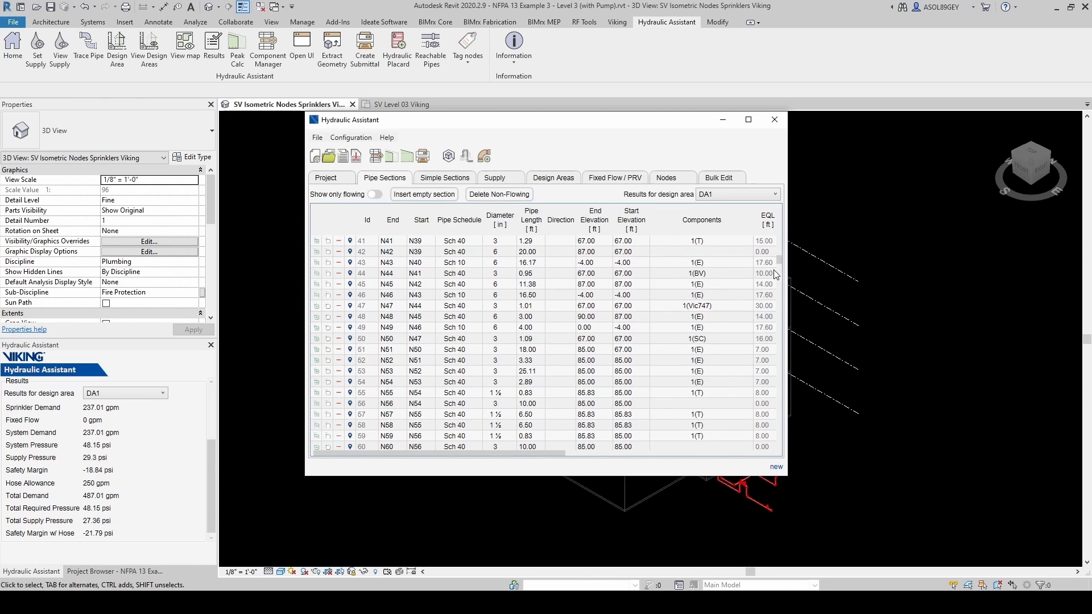
scroll("down", 3)
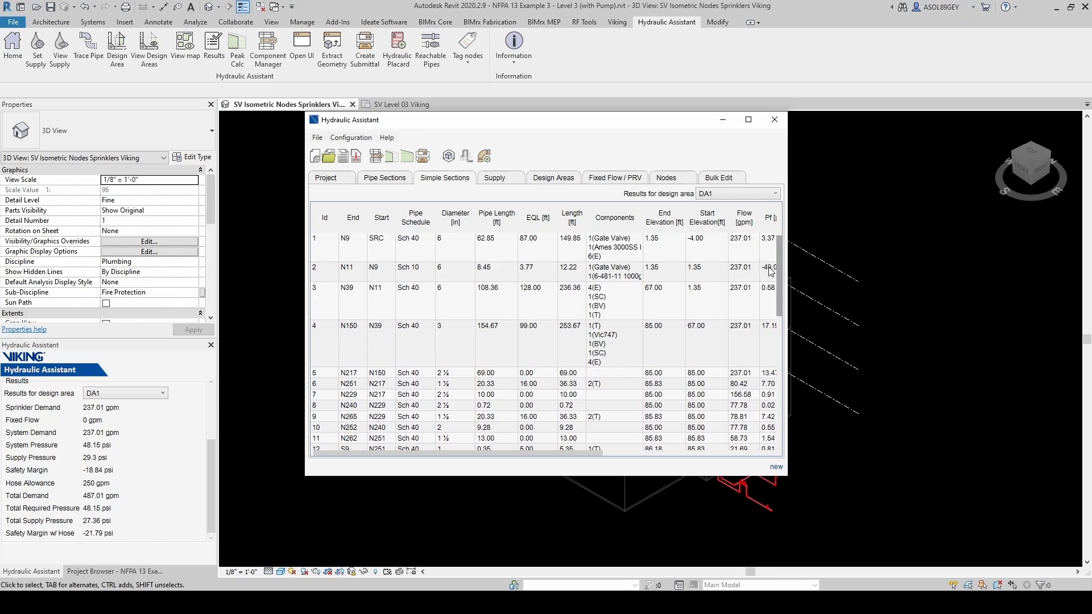
left_click(501, 178)
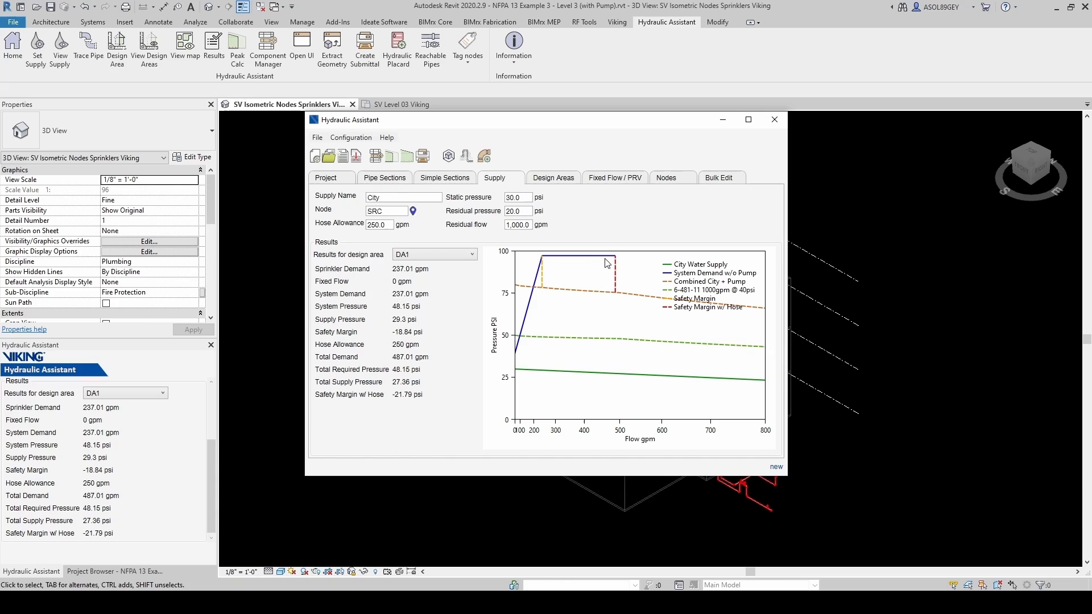
mouse_move(482, 234)
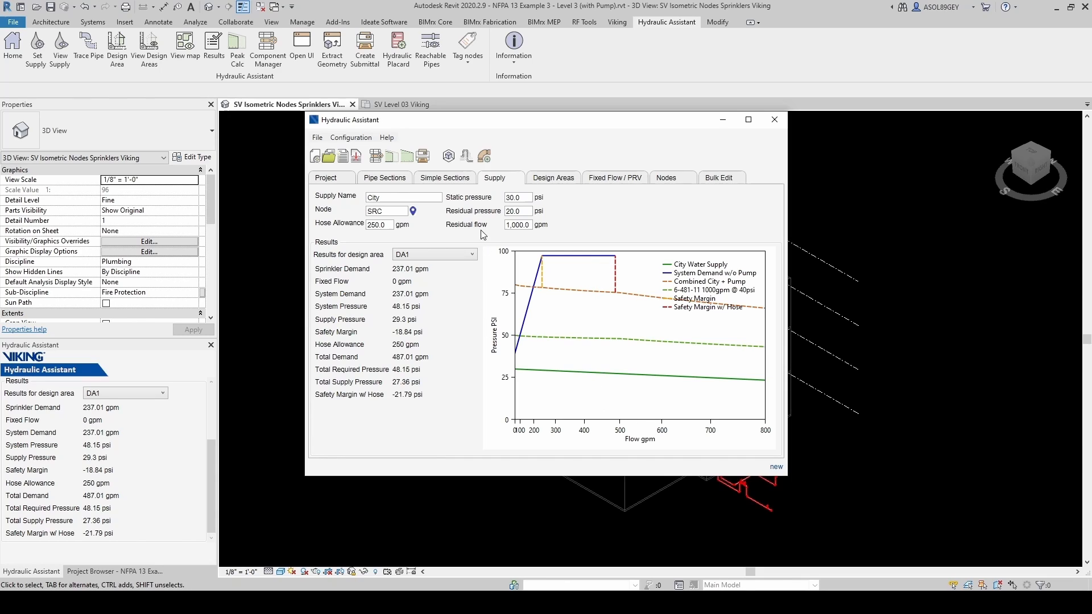
Step: Edit the City supply to 50 psi static and 40 psi residual pressure, giving a 1.15 psi safety margin
left_click(516, 196)
type("50")
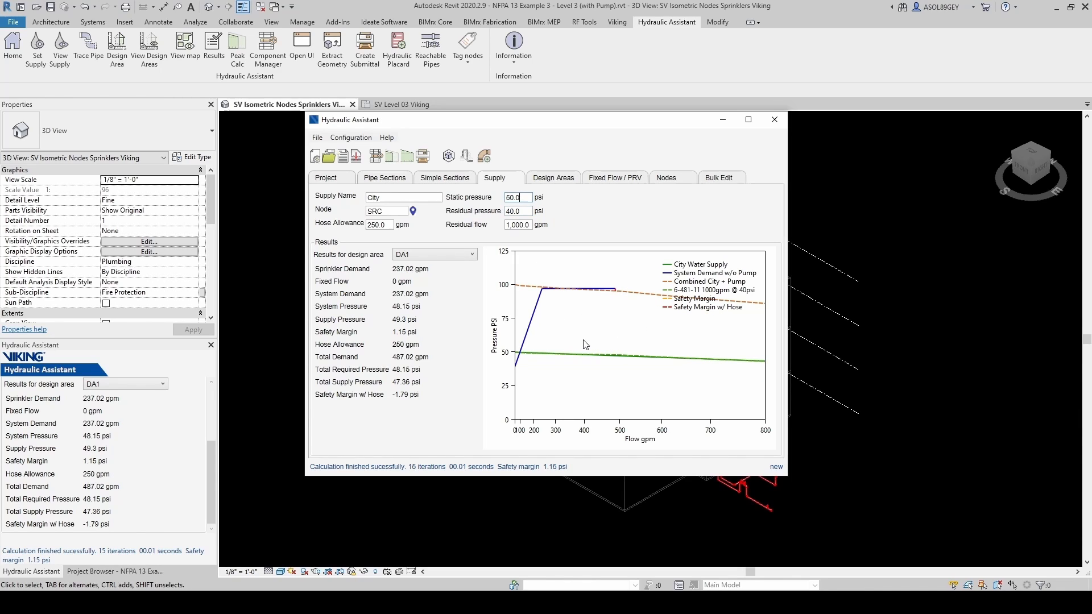
mouse_move(536, 317)
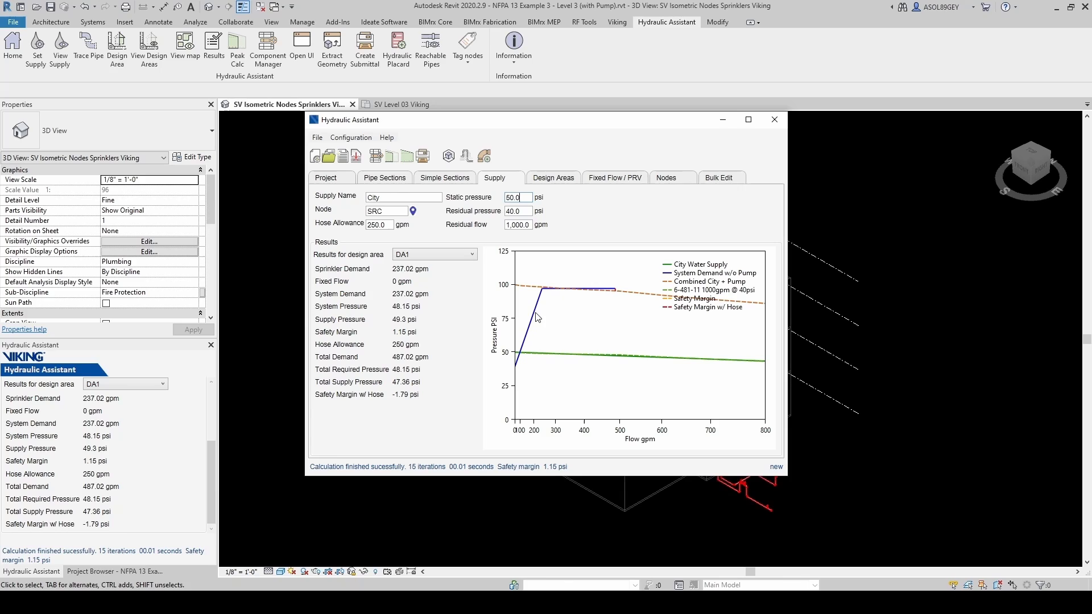
mouse_move(543, 294)
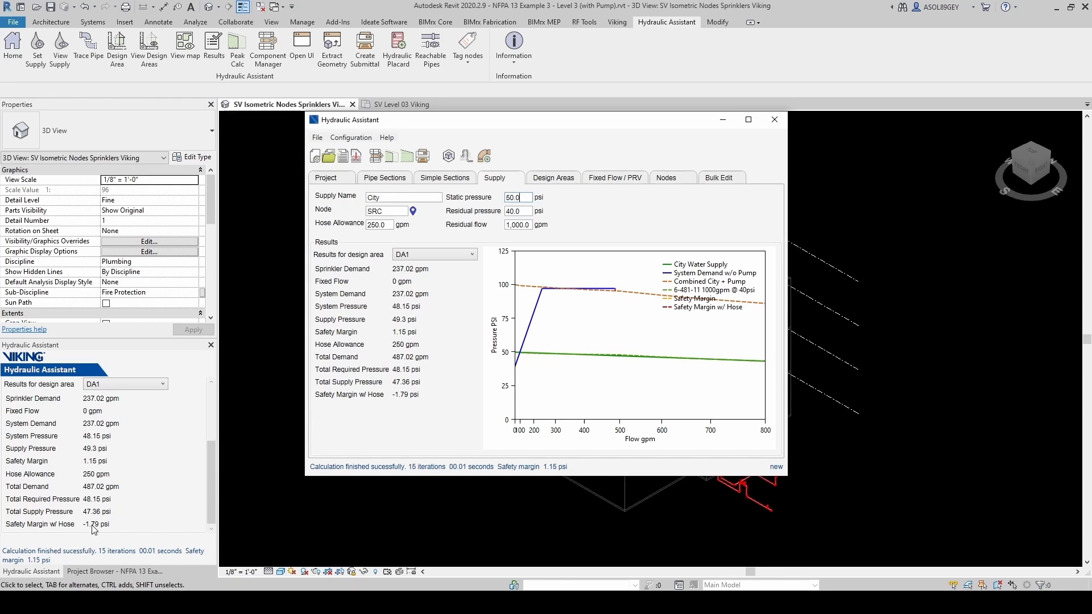
mouse_move(605, 345)
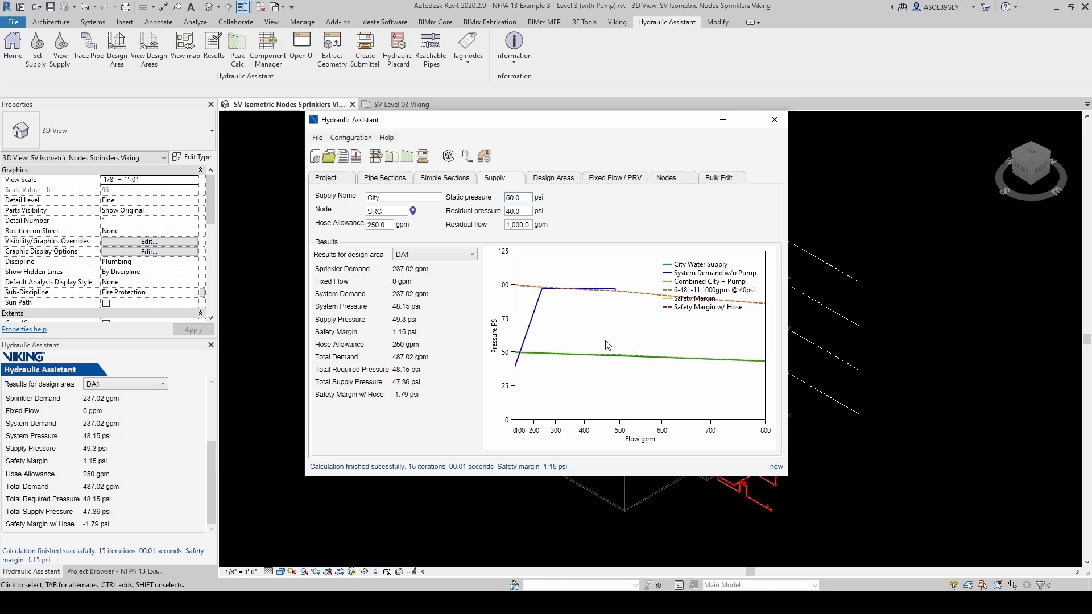
mouse_move(544, 326)
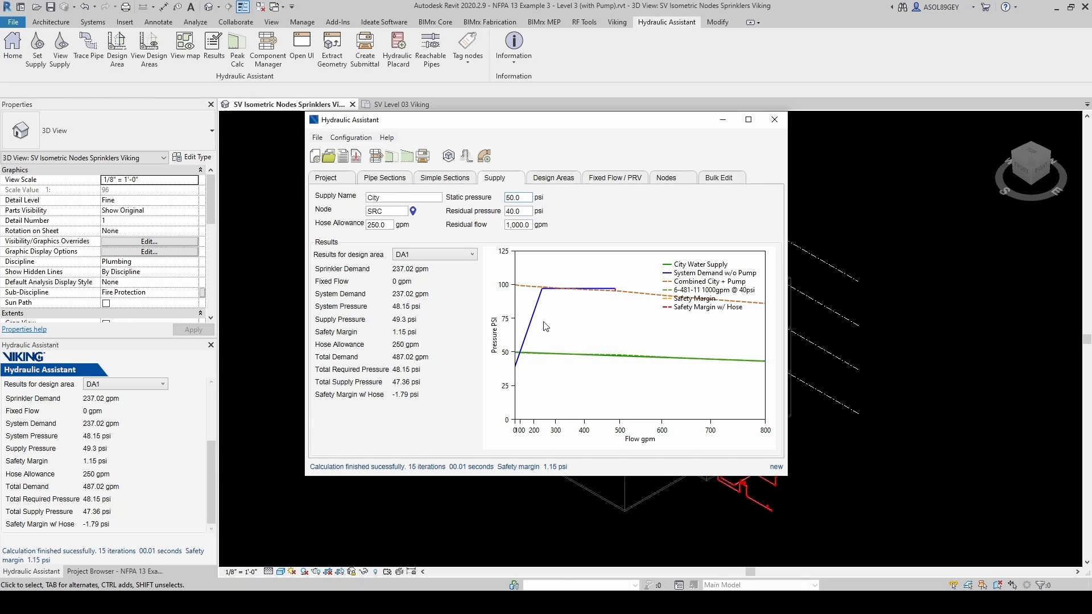
mouse_move(582, 343)
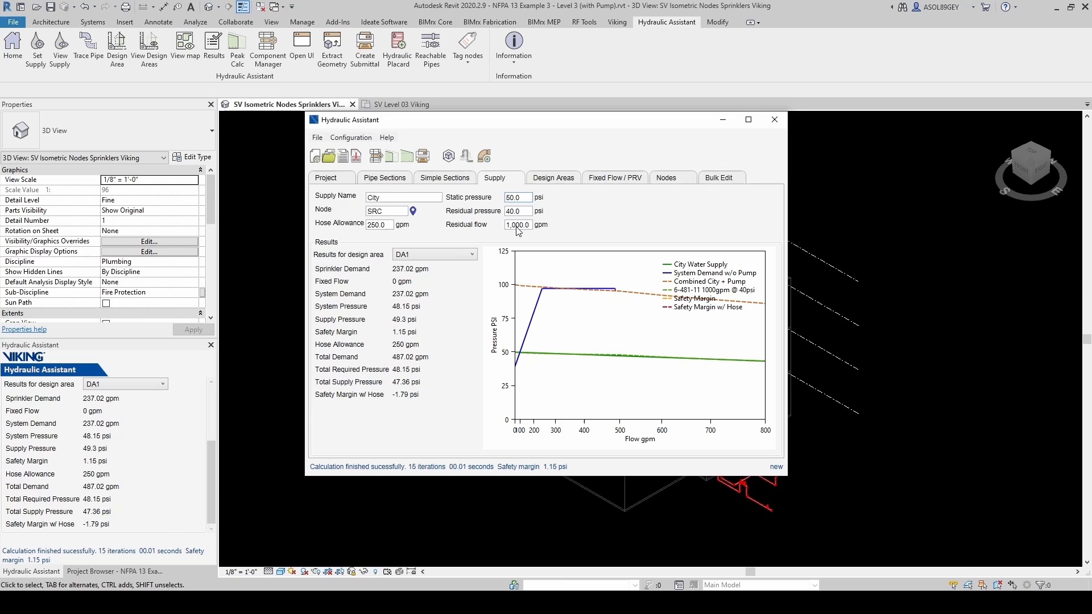
triple_click(517, 197)
type("60")
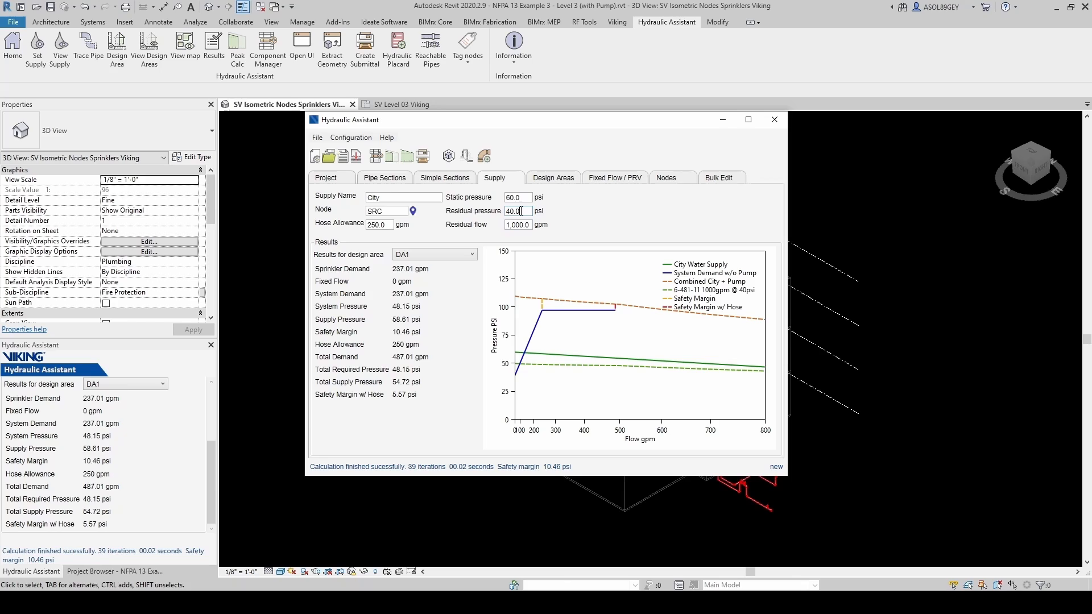
mouse_move(70, 527)
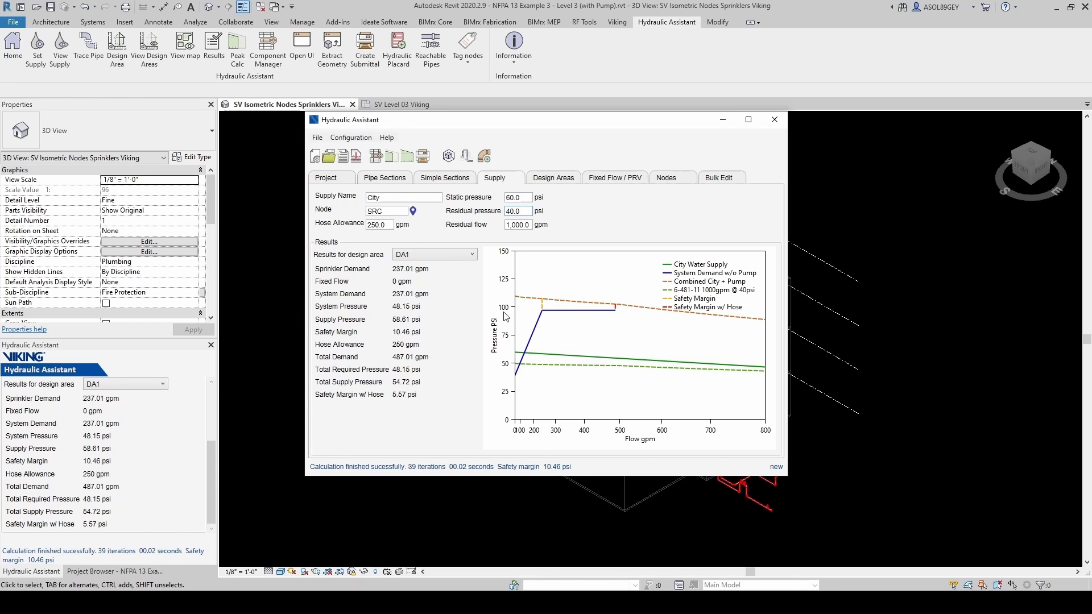
mouse_move(625, 312)
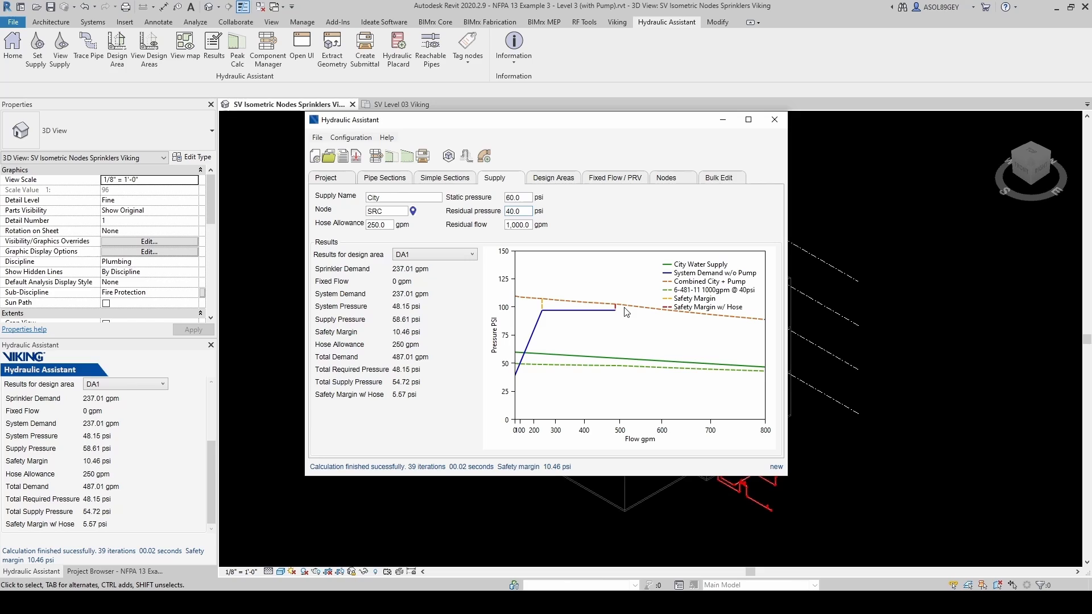
Step: Show the Design Areas tab listing DA1 sprinklers S1–S12 with flows and pressures
left_click(552, 178)
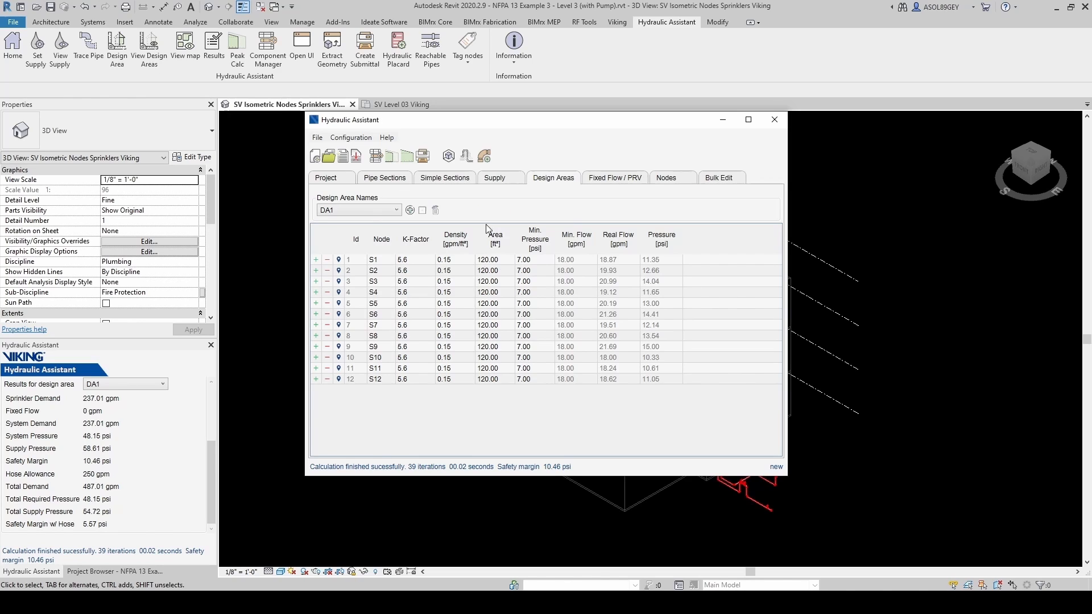
mouse_move(354, 389)
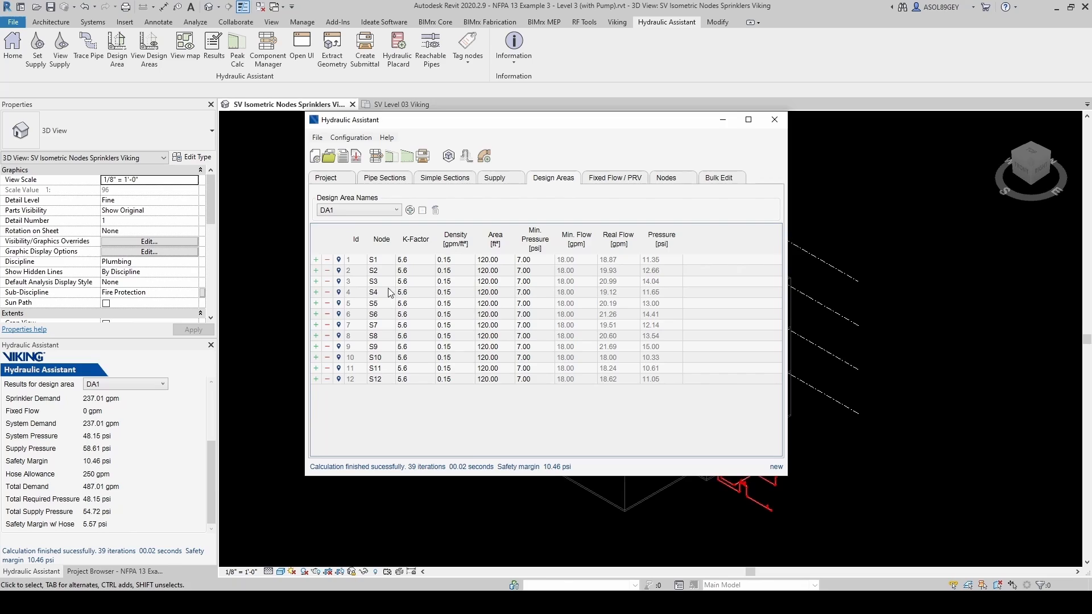
mouse_move(382, 262)
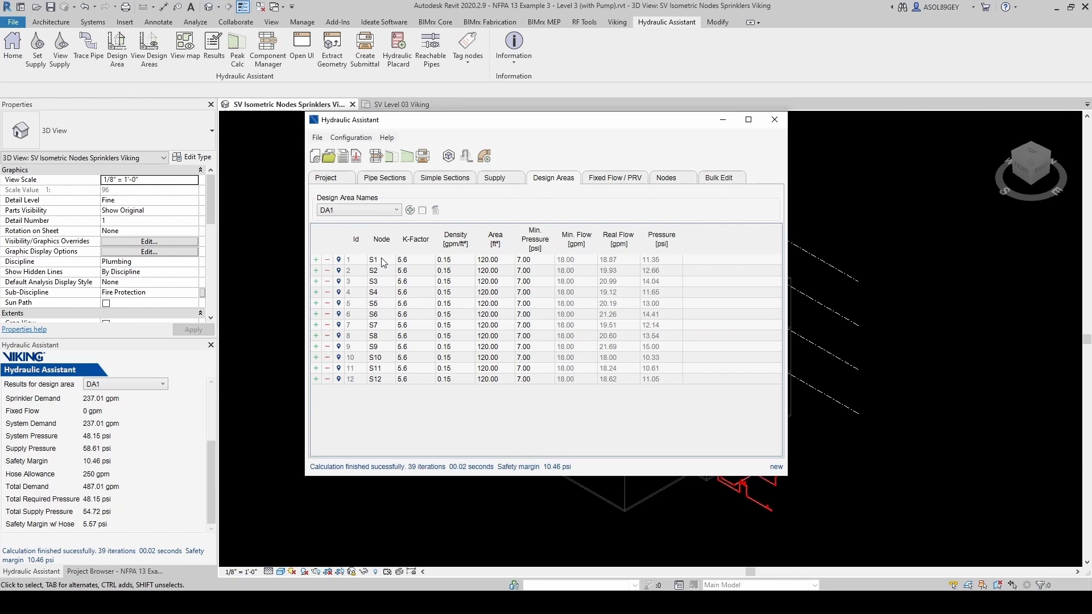
mouse_move(575, 266)
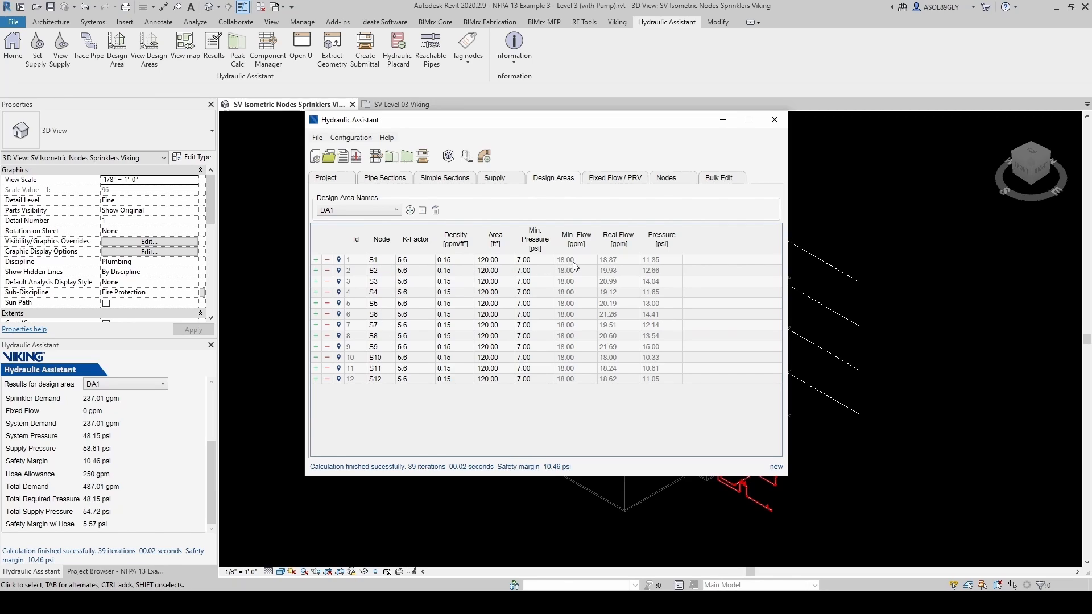
mouse_move(601, 381)
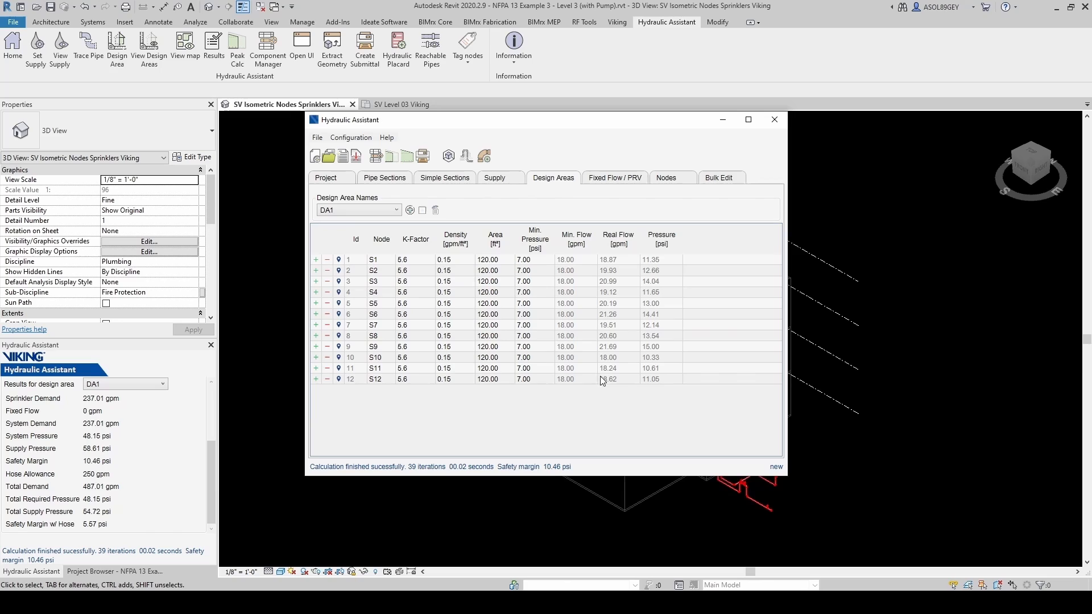
mouse_move(654, 253)
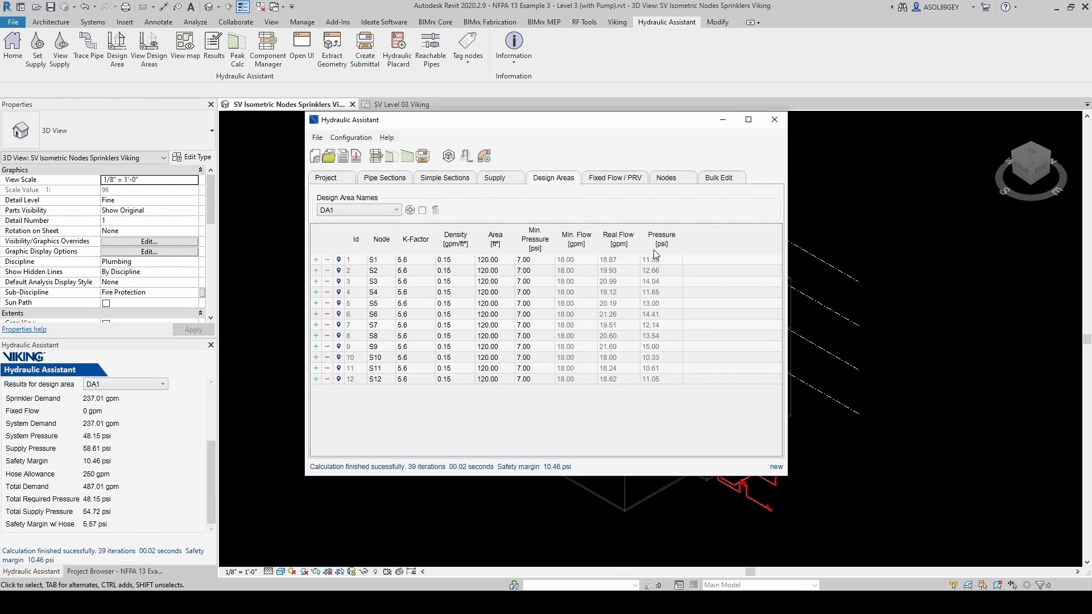
Step: Browse the Fixed Flow / PRV and Nodes tabs, then close the Hydraulic Assistant window
left_click(614, 177)
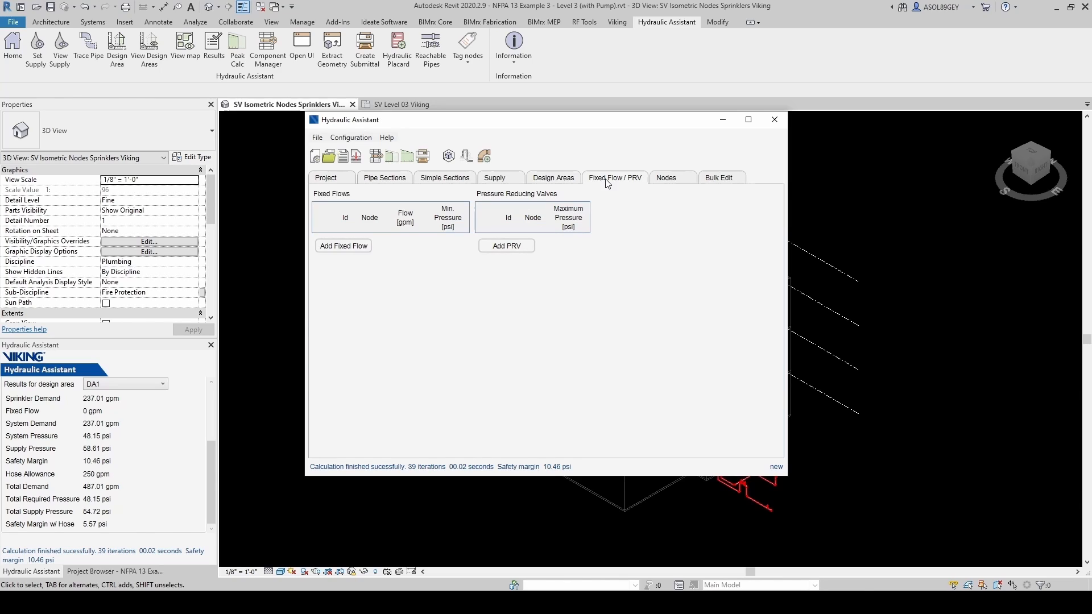
mouse_move(414, 252)
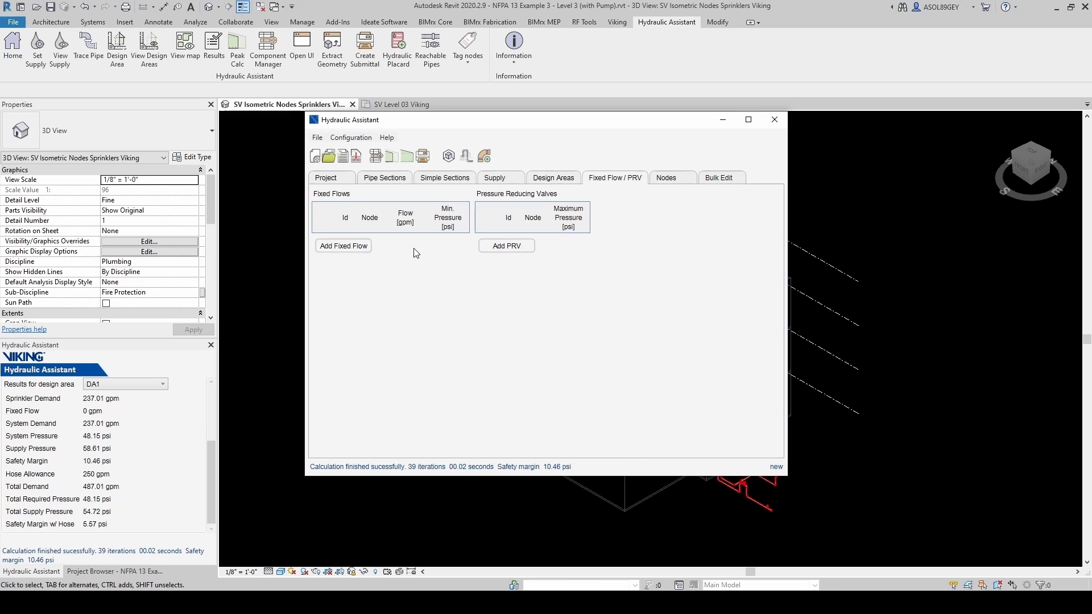
left_click(665, 177)
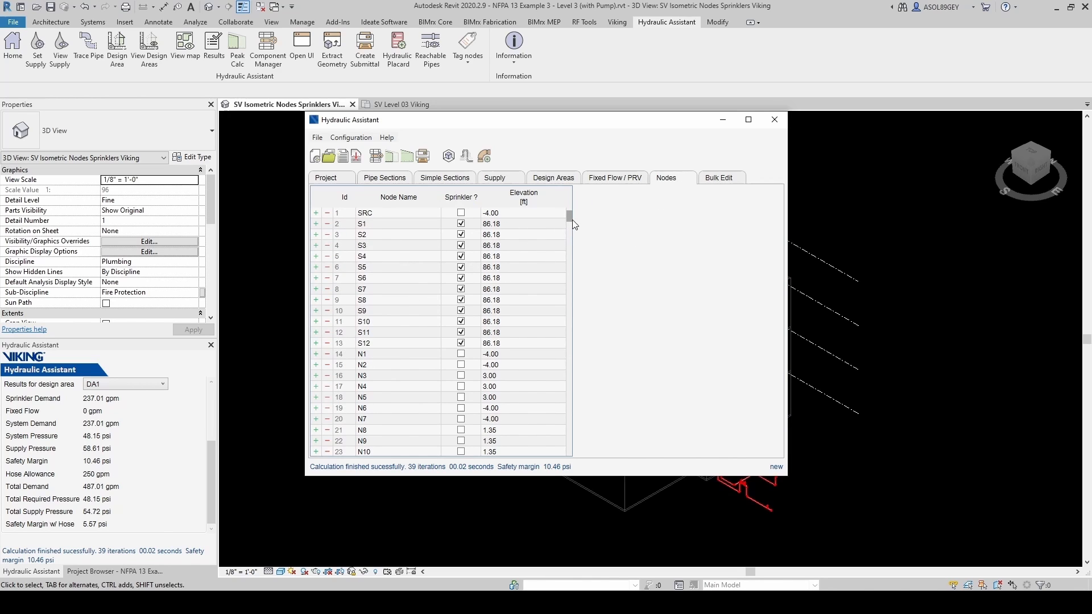
left_click(522, 266)
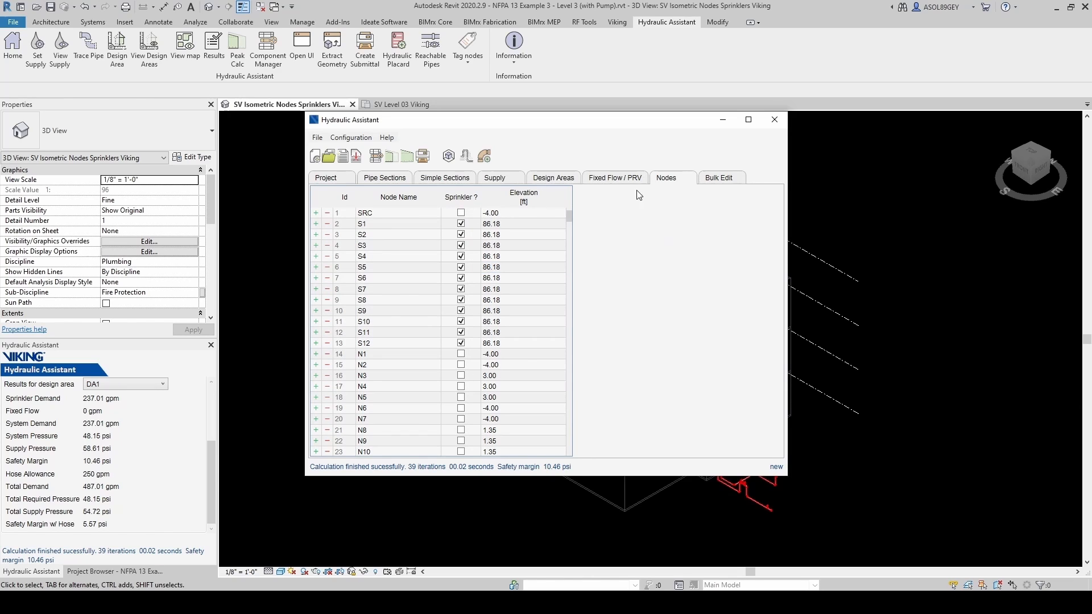
left_click(773, 120)
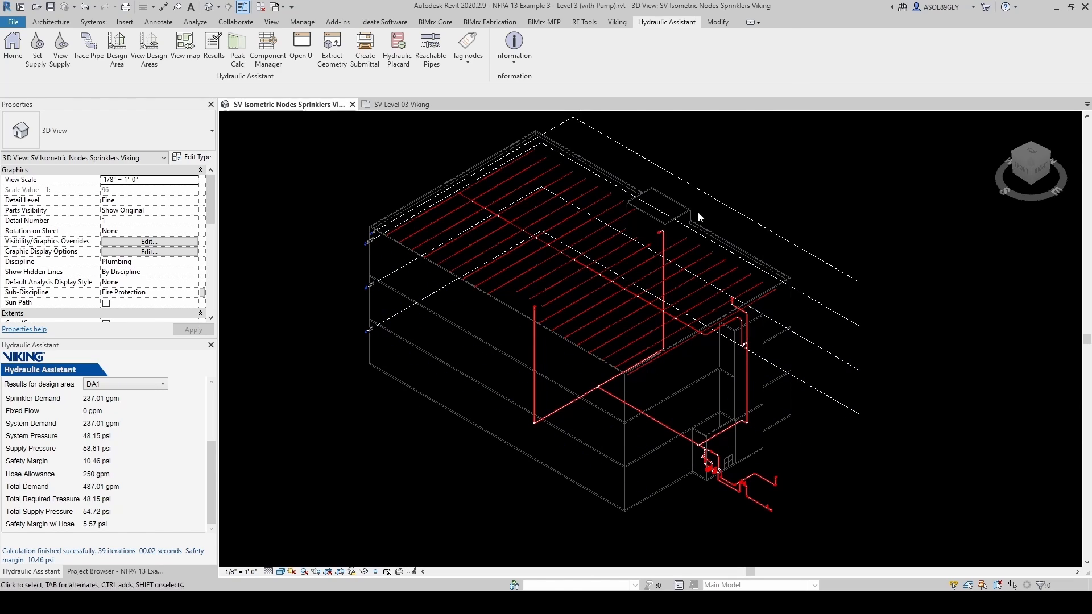
mouse_move(470, 86)
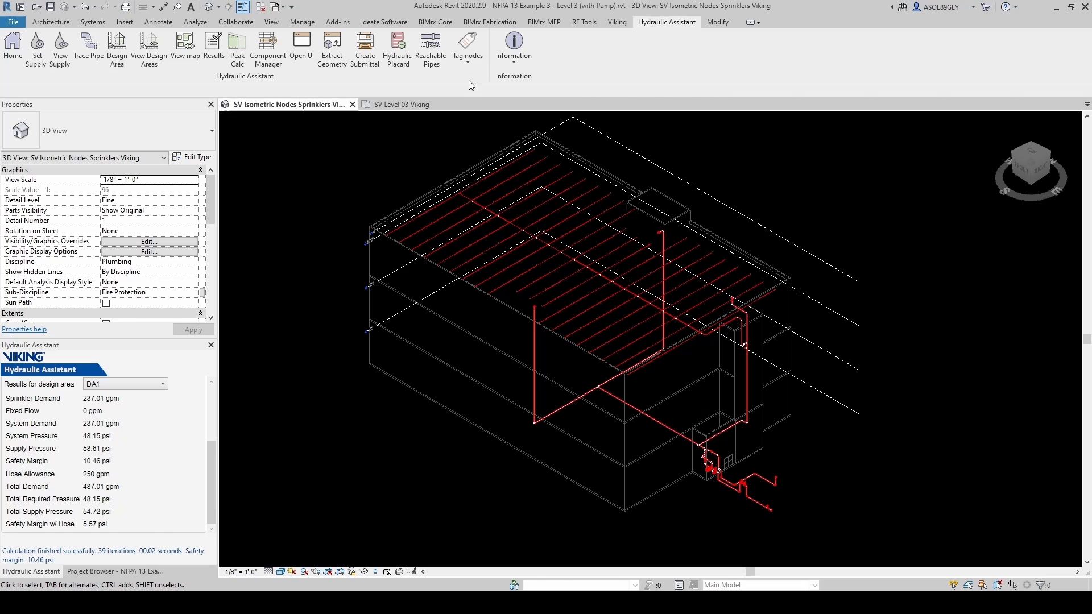
Step: Tag the flowing nodes in the current 3D view so labels like N3, N5, N6, N7, N8 appear on the pipes
left_click(466, 48)
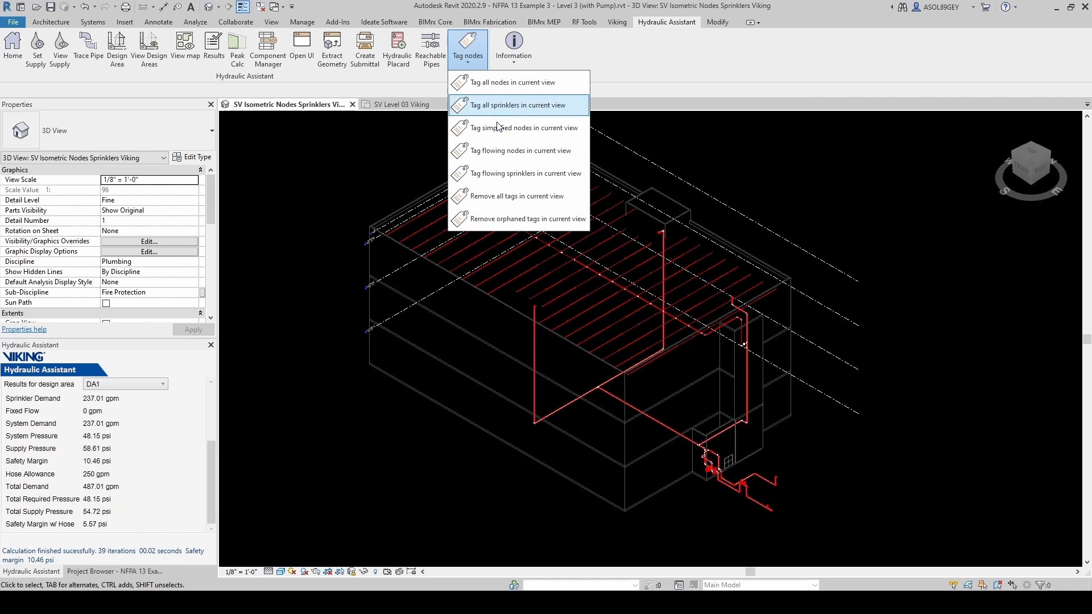
mouse_move(528, 150)
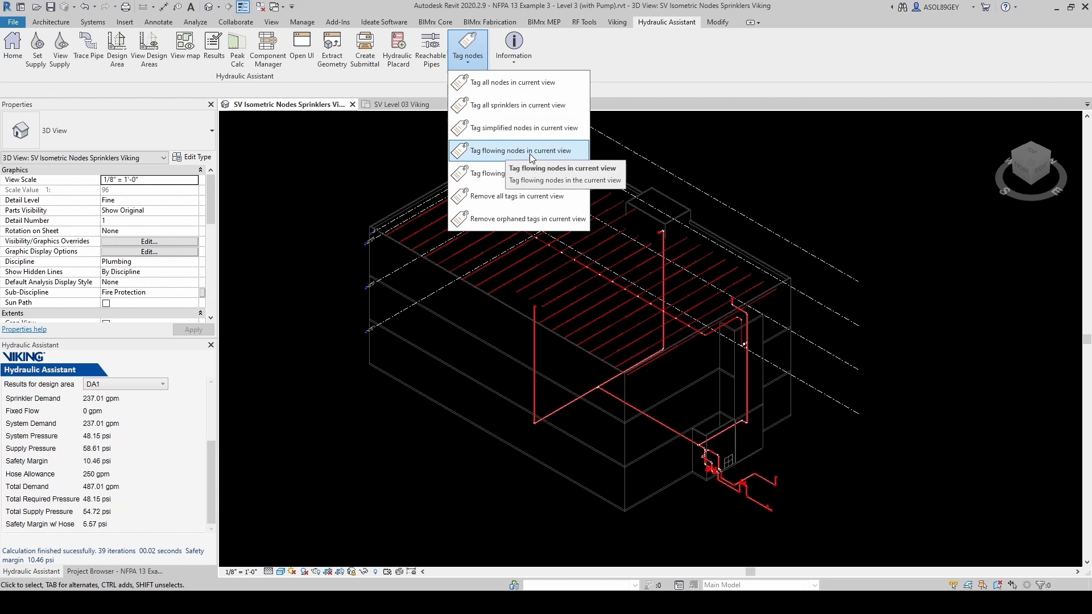
left_click(523, 150)
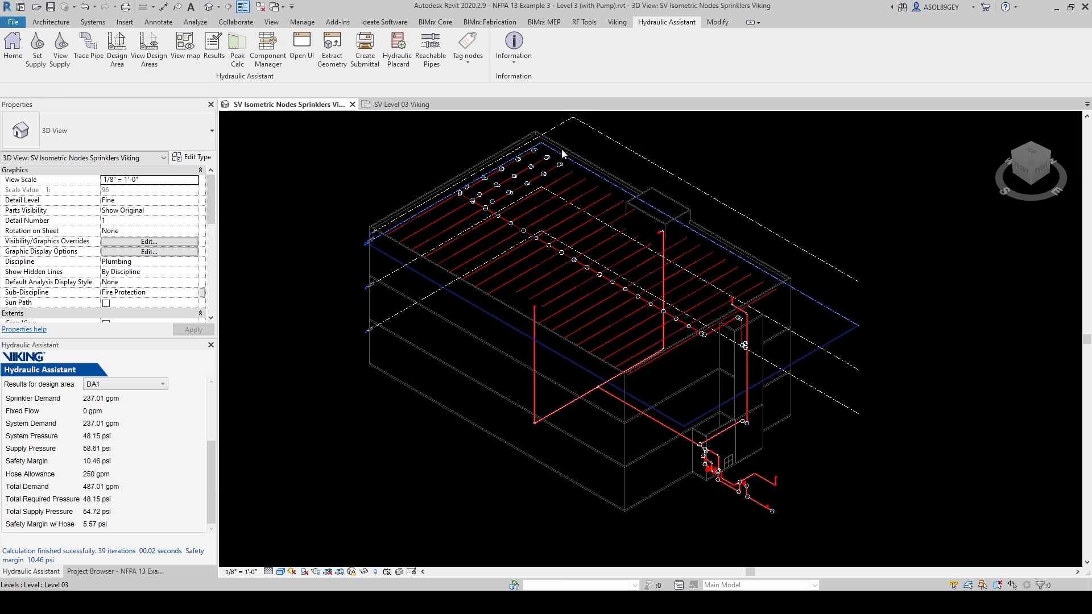
left_click(834, 521)
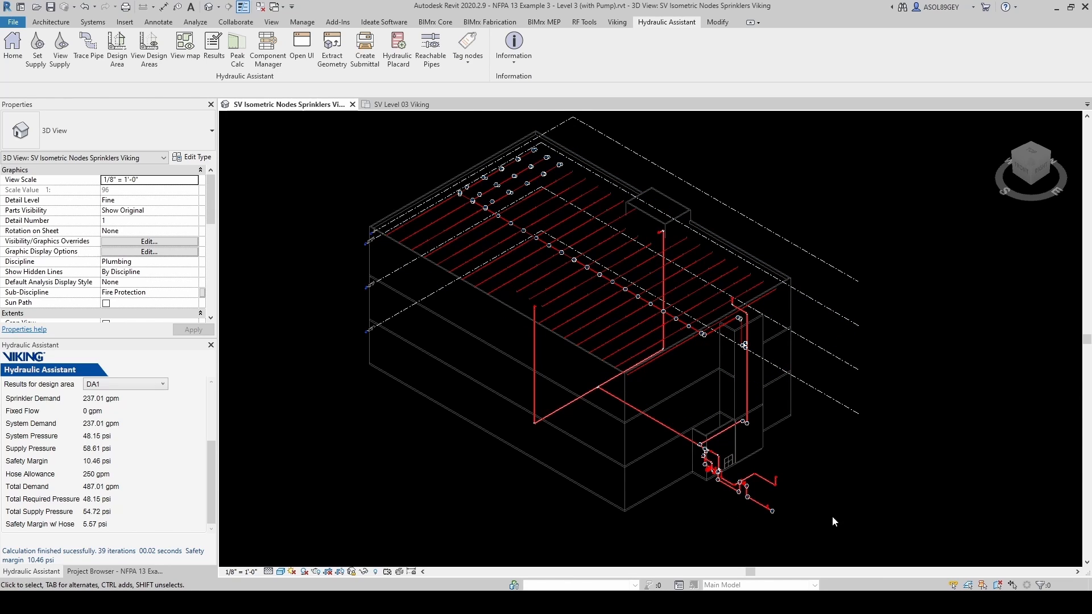
scroll("up", 3)
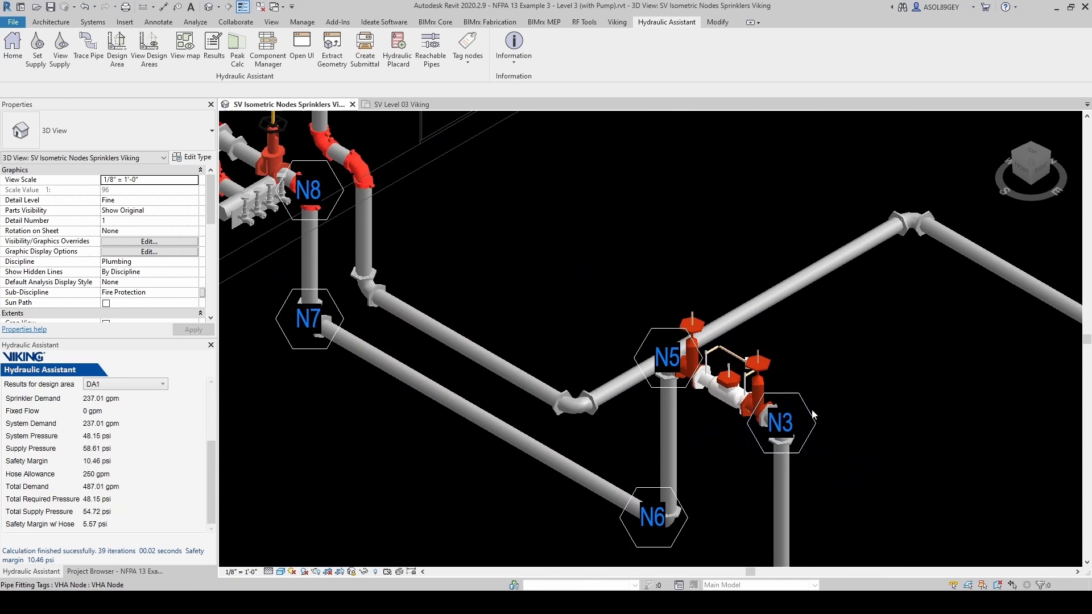
Step: Zoom around the 3D pipework to inspect the N and S node tags, then switch to the SV Level 03 Viking plan
left_click(783, 424)
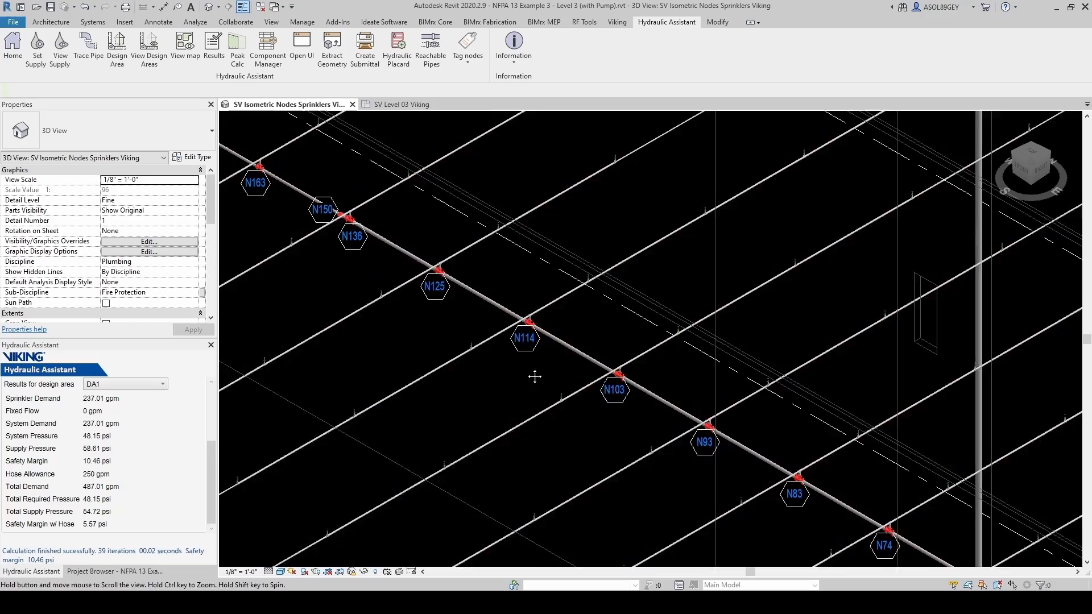
scroll("up", 3)
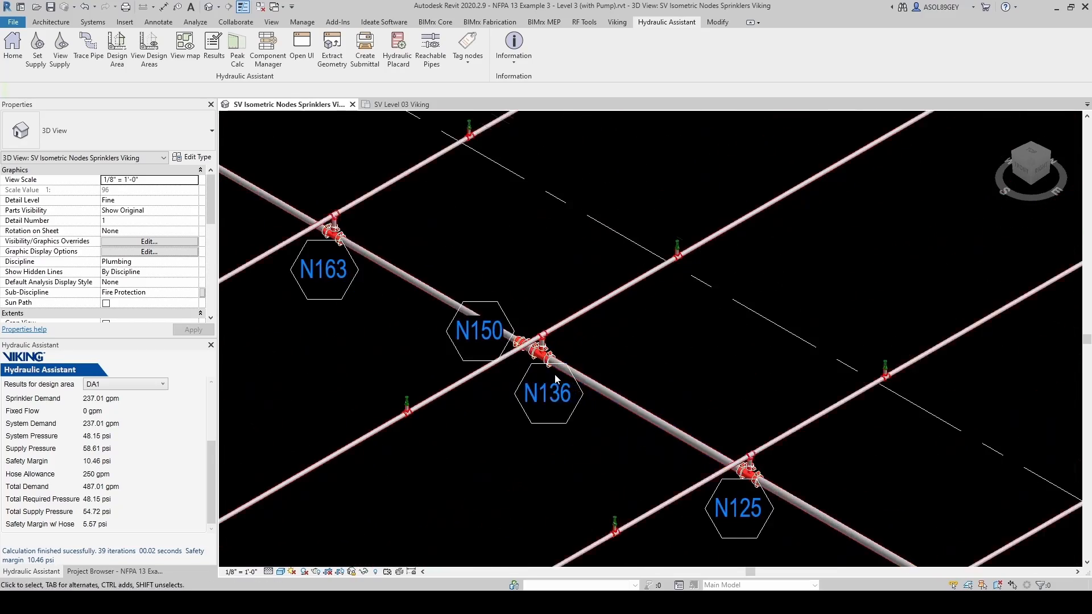
scroll("down", 3)
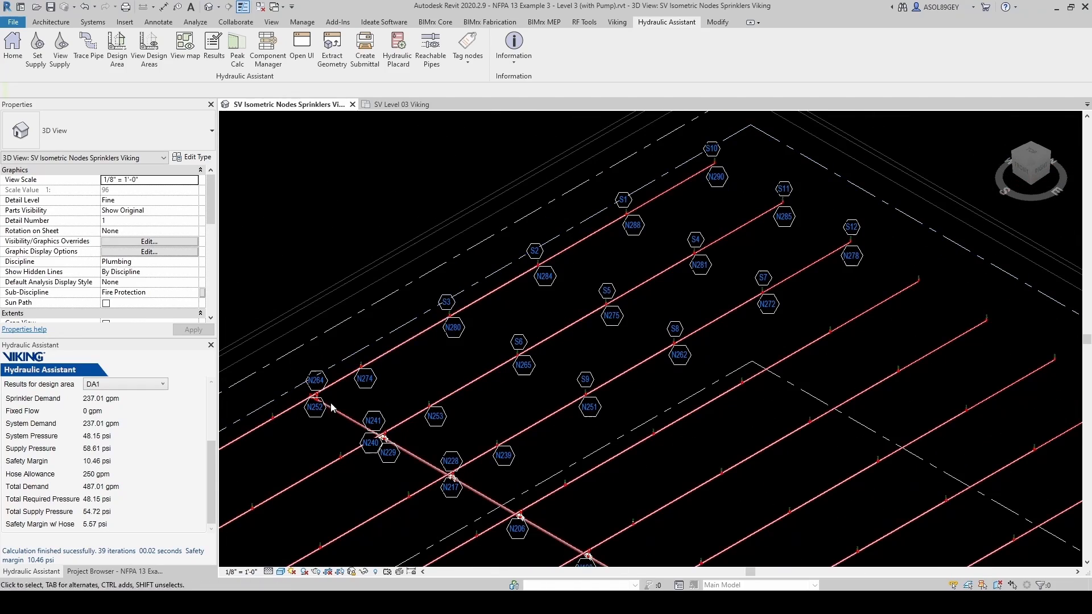
scroll("up", 3)
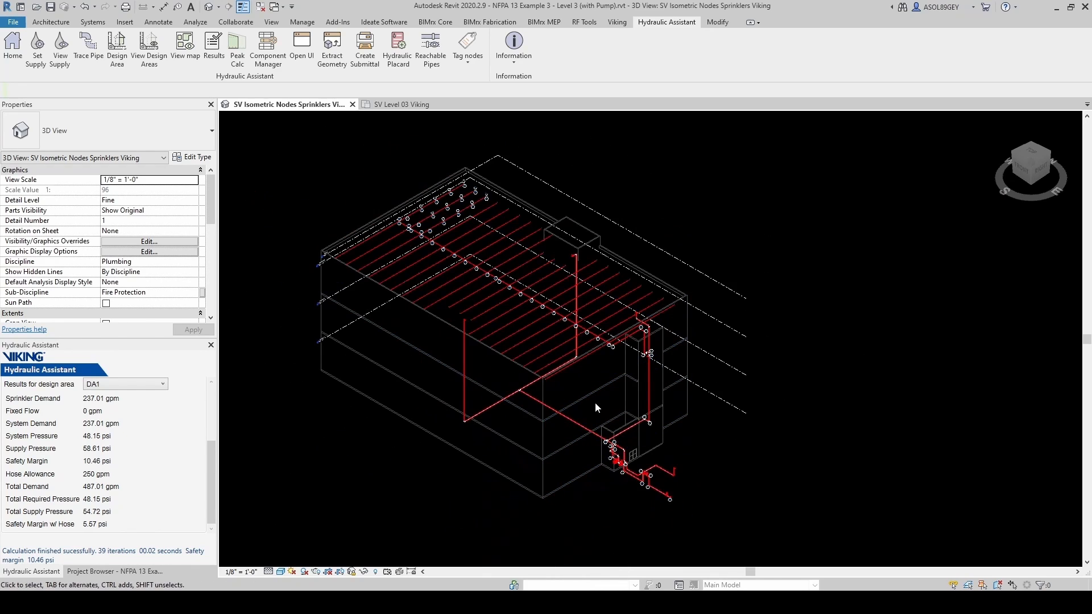
left_click(395, 103)
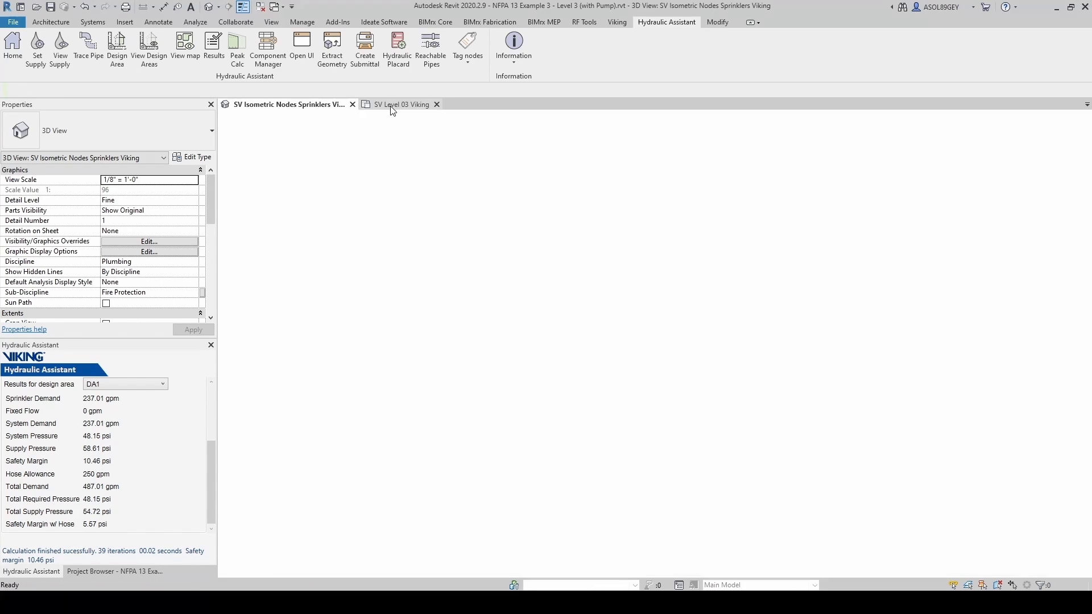
Step: Tag flowing nodes N228–N274 on the Level 03 plan and bring up the selection's category filter
left_click(398, 103)
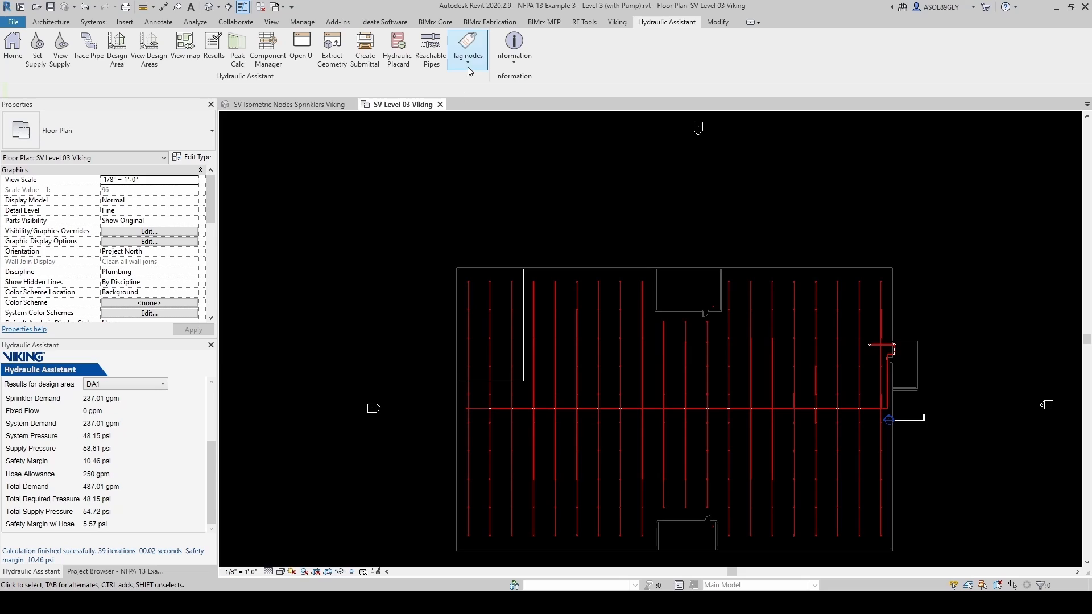
mouse_move(526, 161)
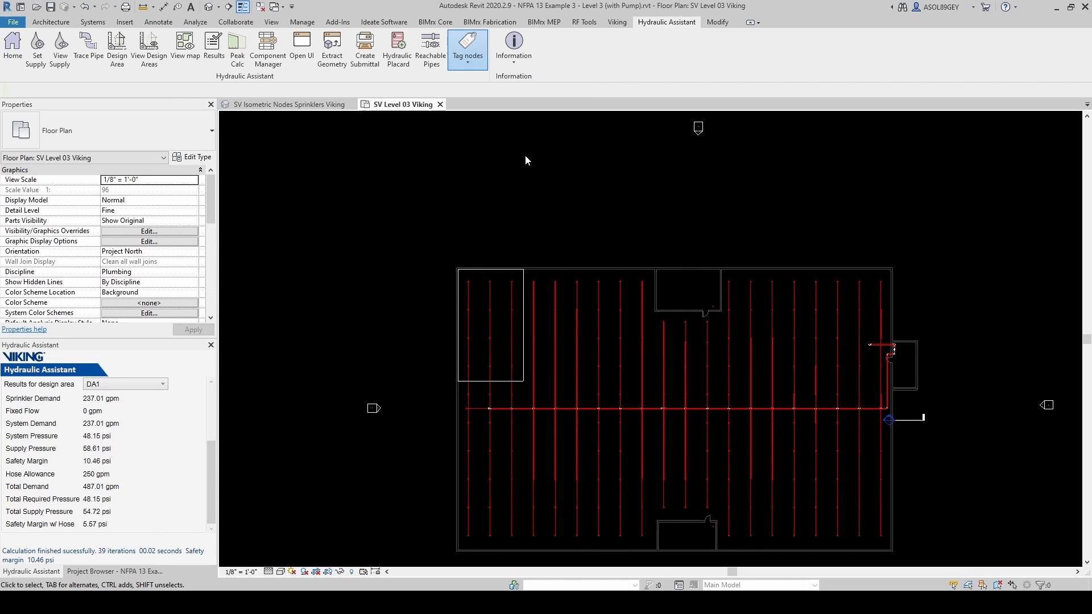
left_click(467, 49)
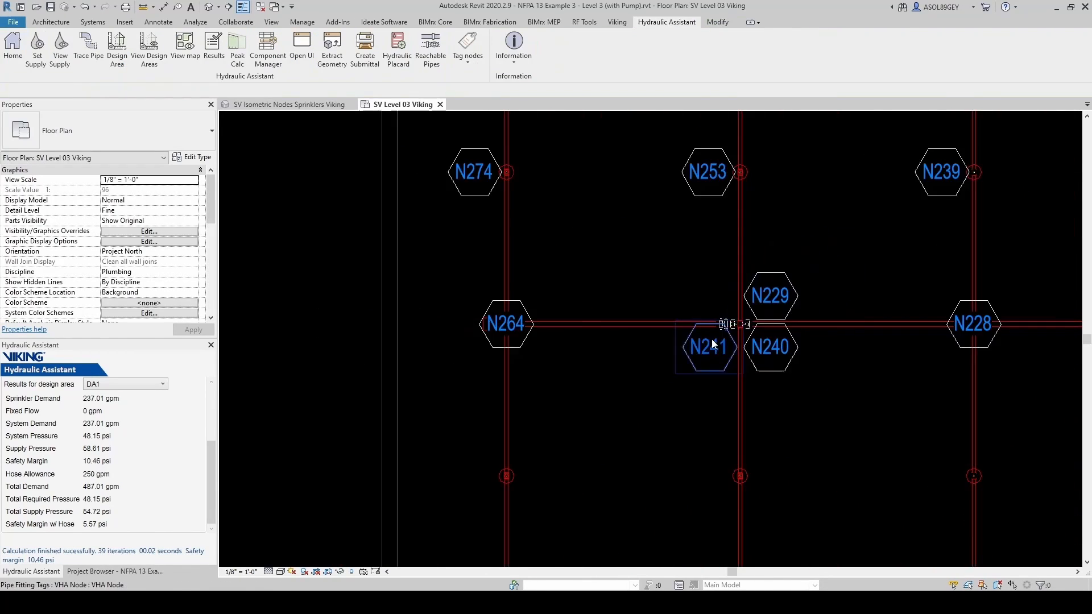
left_click(458, 49)
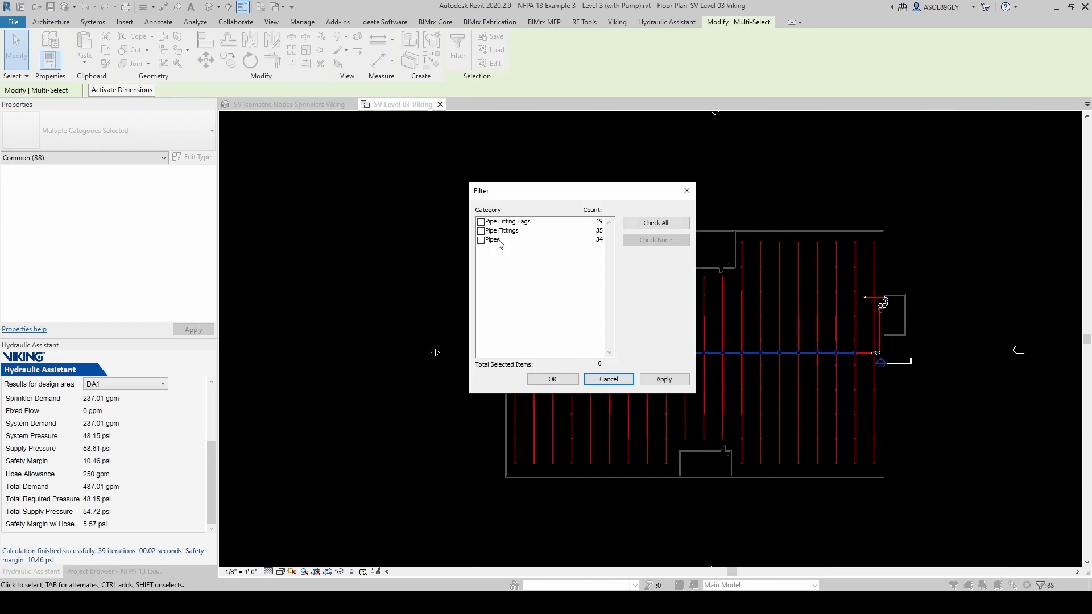